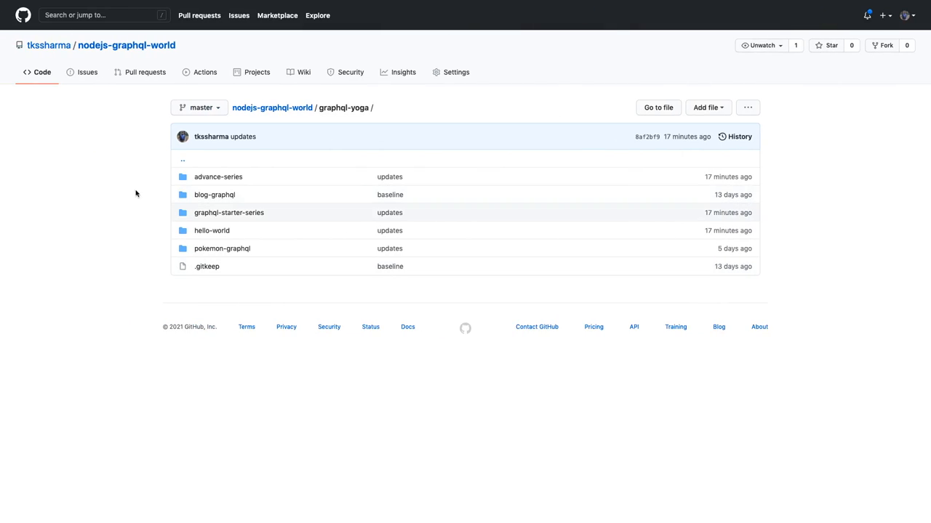
pyautogui.moveTo(153, 252)
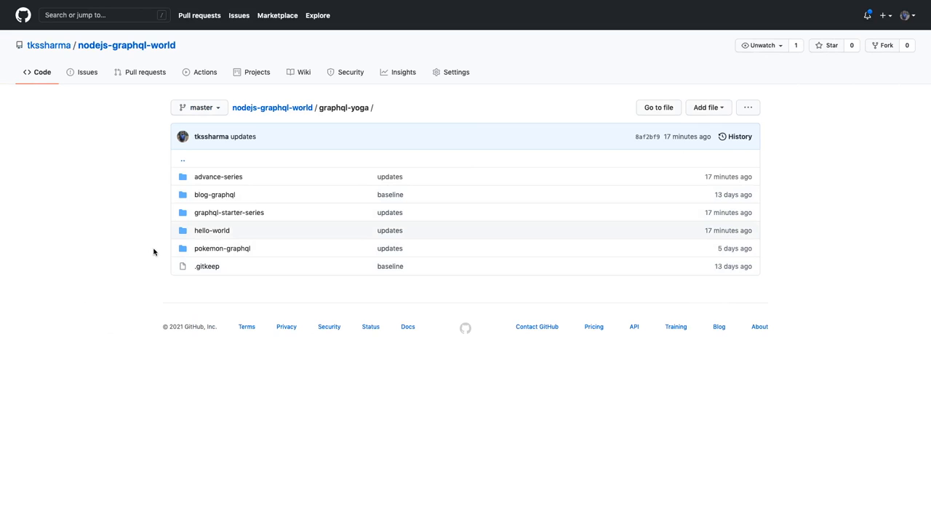
pyautogui.moveTo(140, 139)
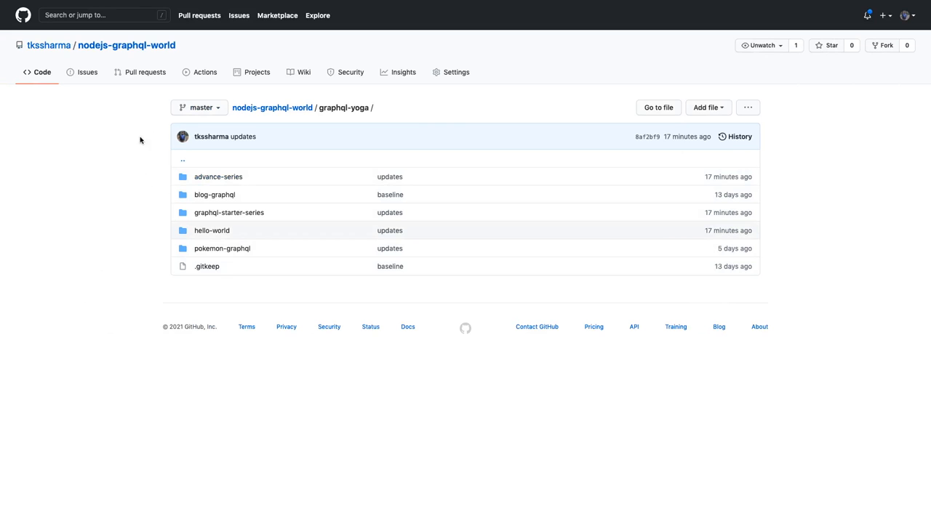
pyautogui.moveTo(89, 110)
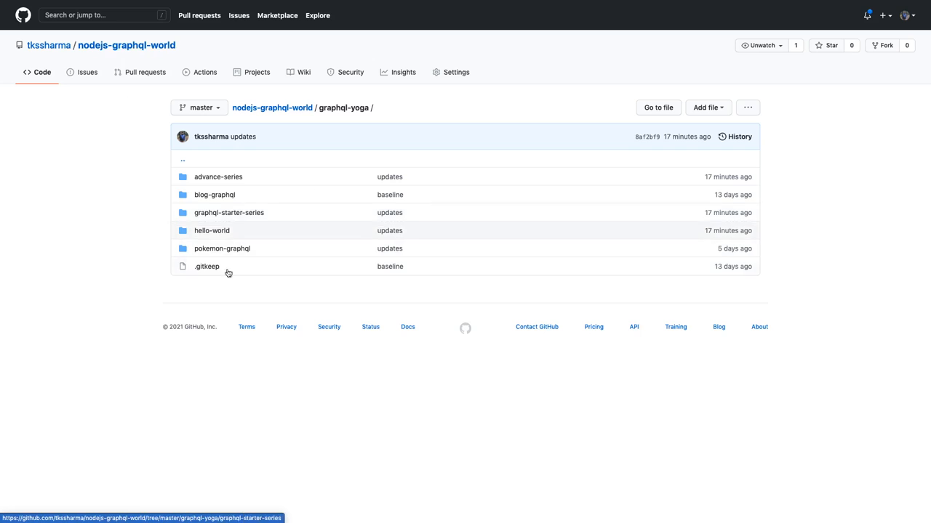
pyautogui.moveTo(219, 176)
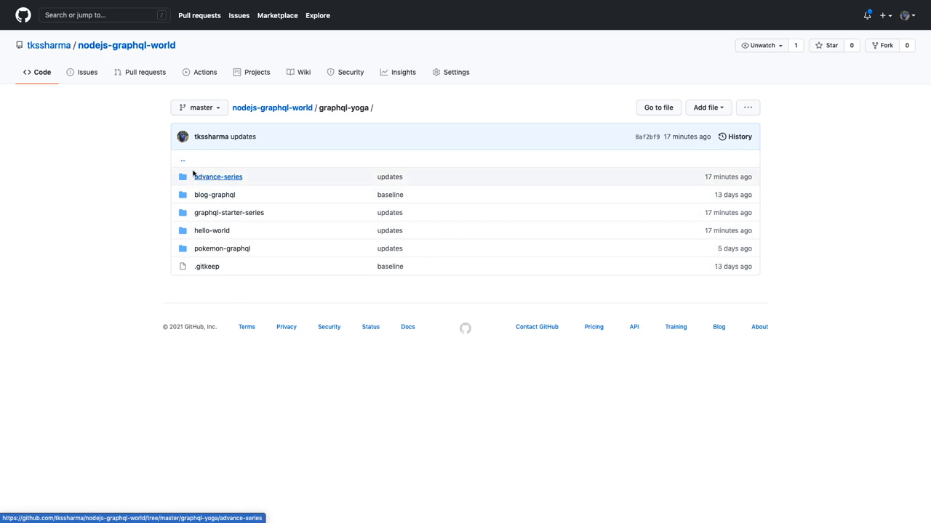
pyautogui.moveTo(215, 194)
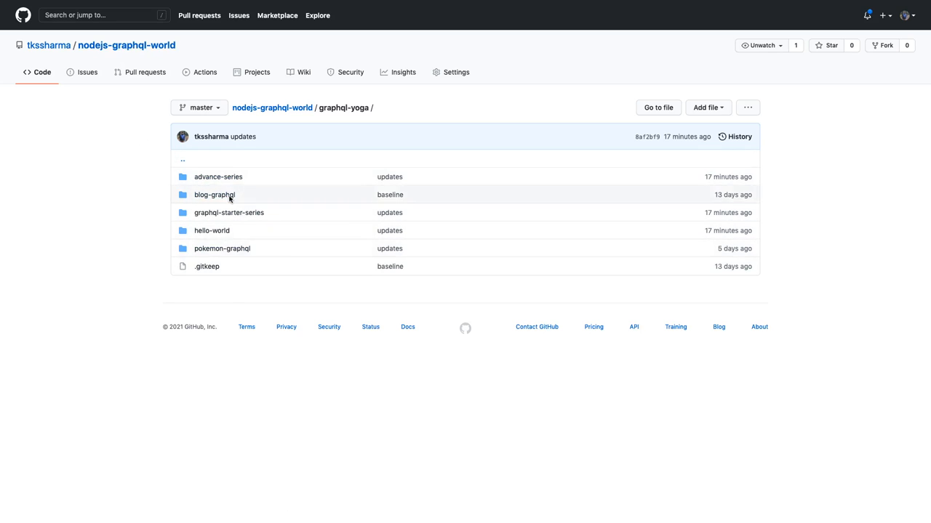
pyautogui.moveTo(214, 209)
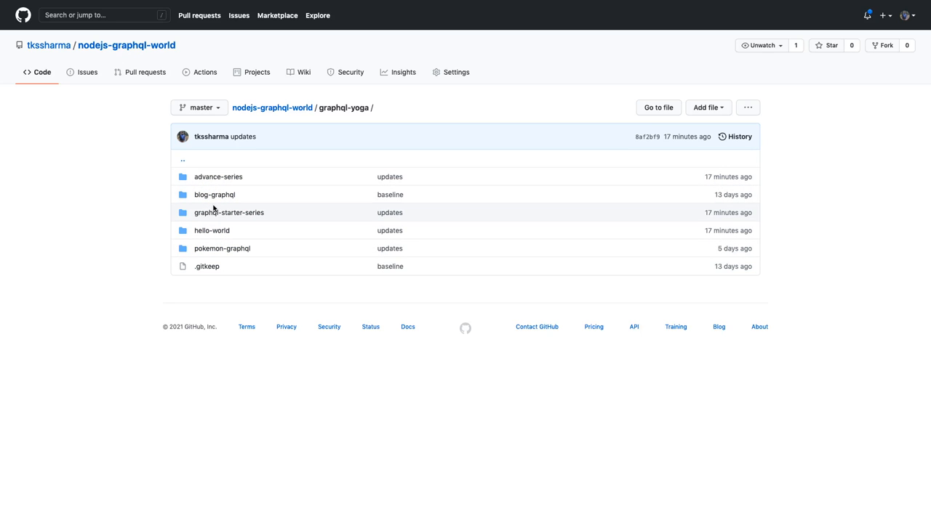
pyautogui.moveTo(240, 209)
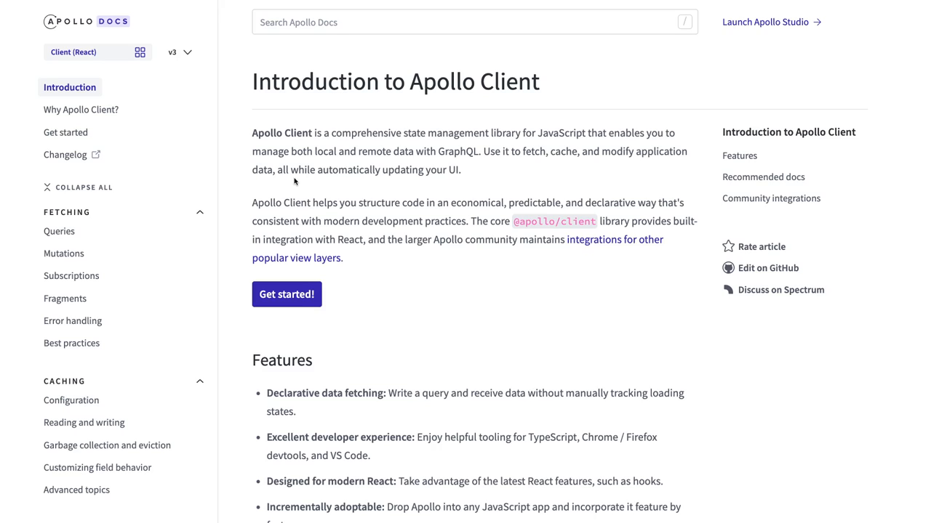
pyautogui.moveTo(405, 288)
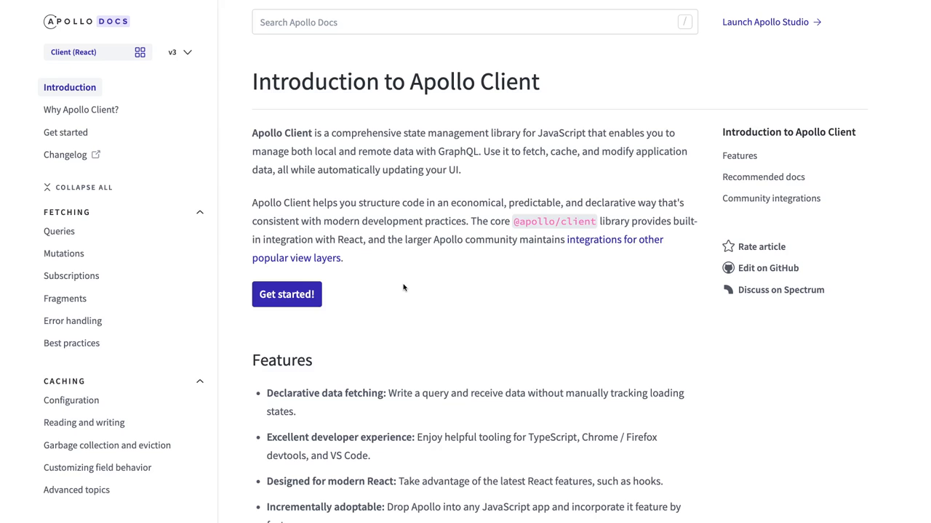
# Read the Introduction page down to Community integrations, highlighting the JavaScript integrations list.
pyautogui.scroll(-3)
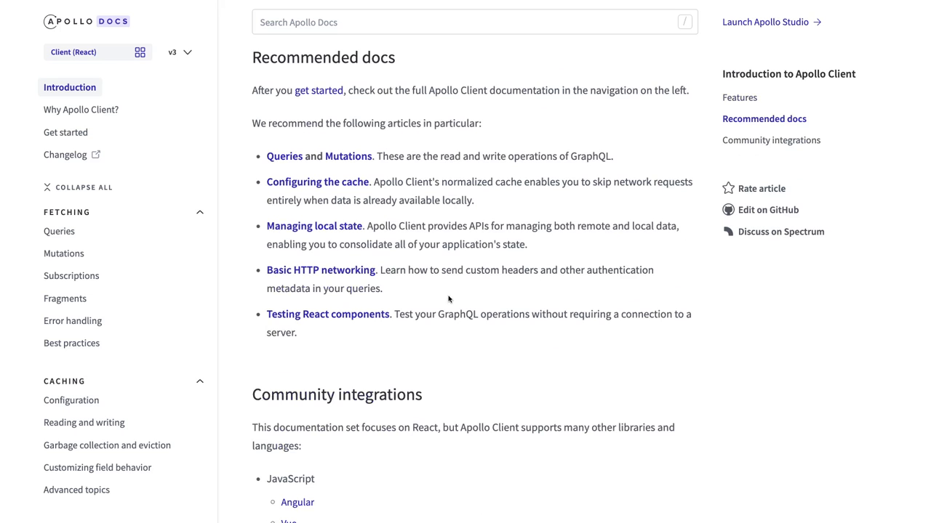
pyautogui.scroll(-3)
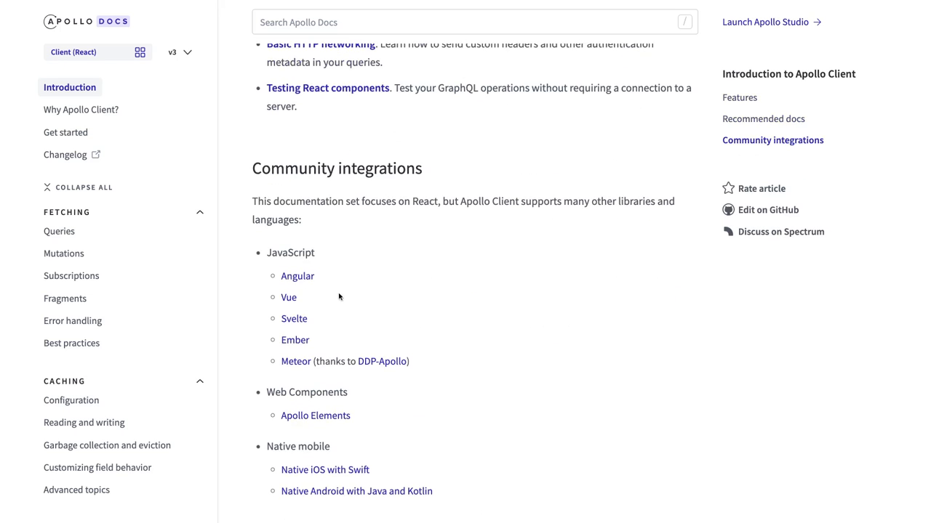
pyautogui.scroll(-3)
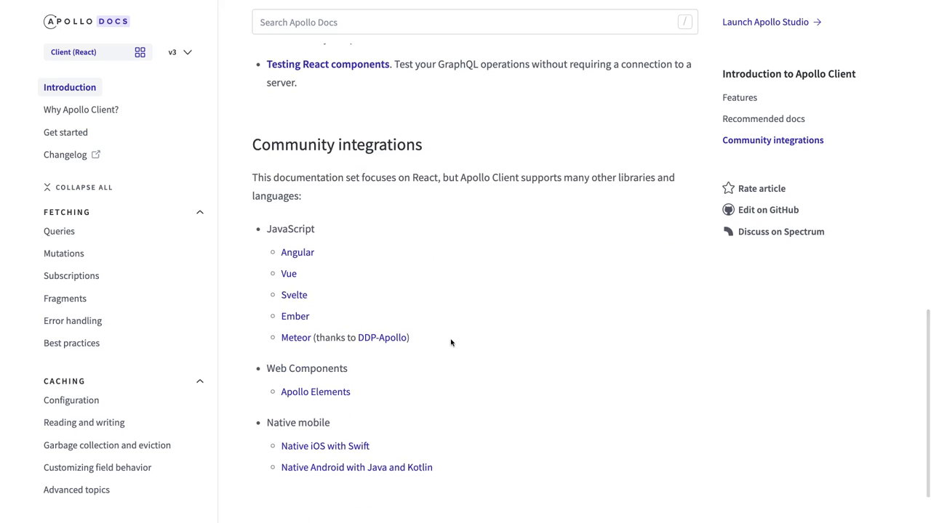
pyautogui.moveTo(282, 252); pyautogui.dragTo(409, 337)
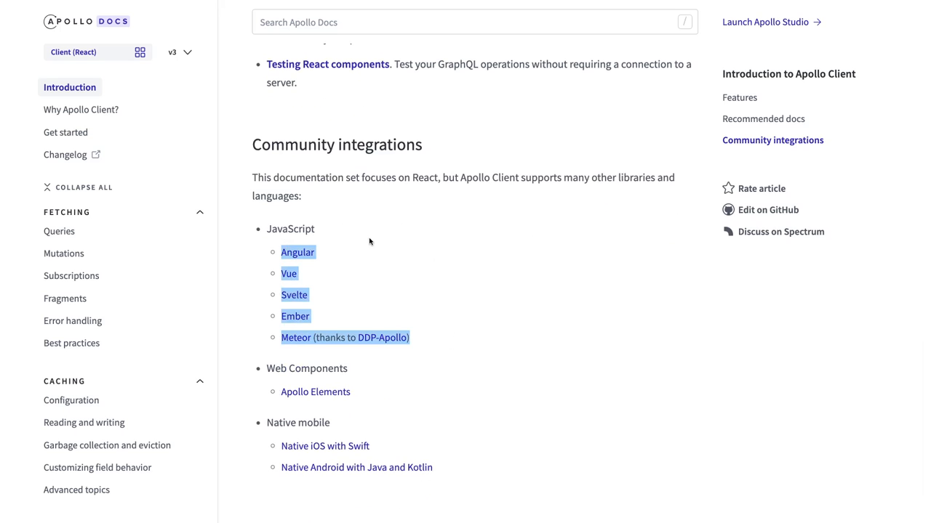
pyautogui.scroll(-3)
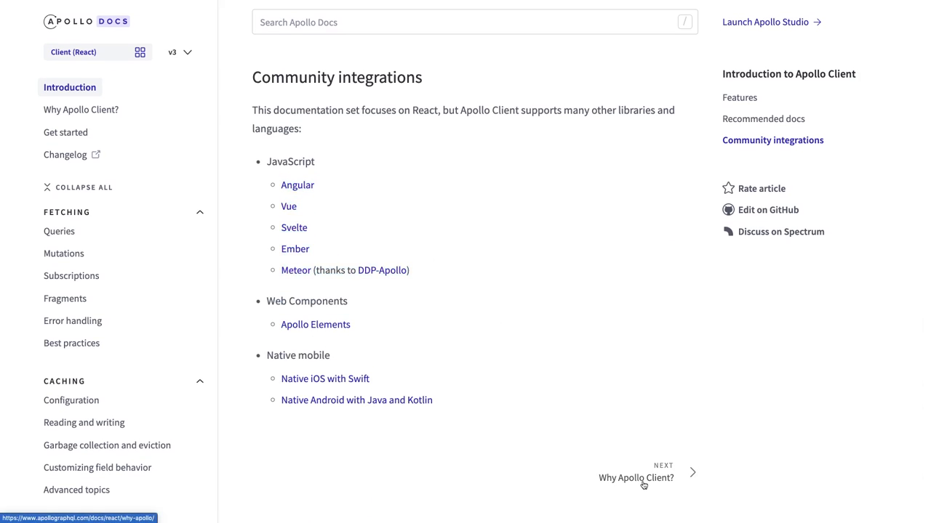
# Go to the Why Apollo Client? page and highlight useQuery in the declarative data fetching example.
pyautogui.click(635, 478)
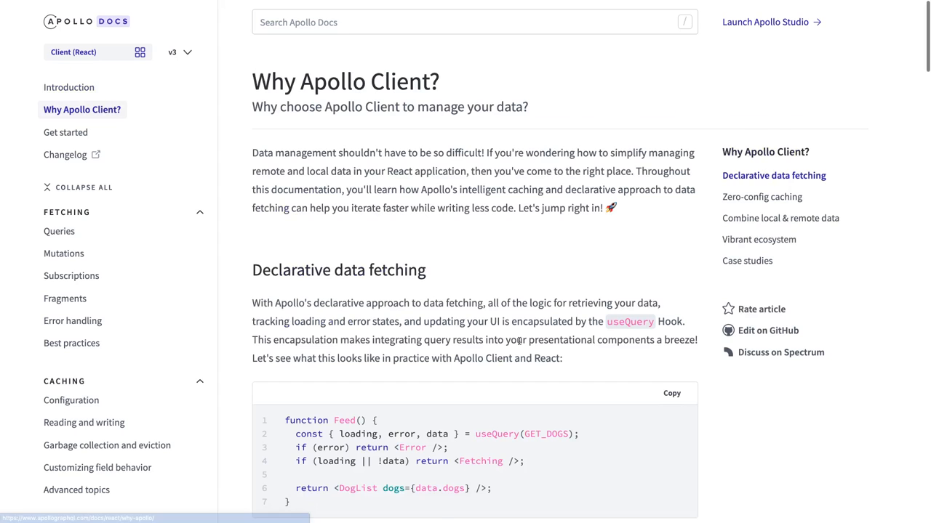
pyautogui.scroll(-3)
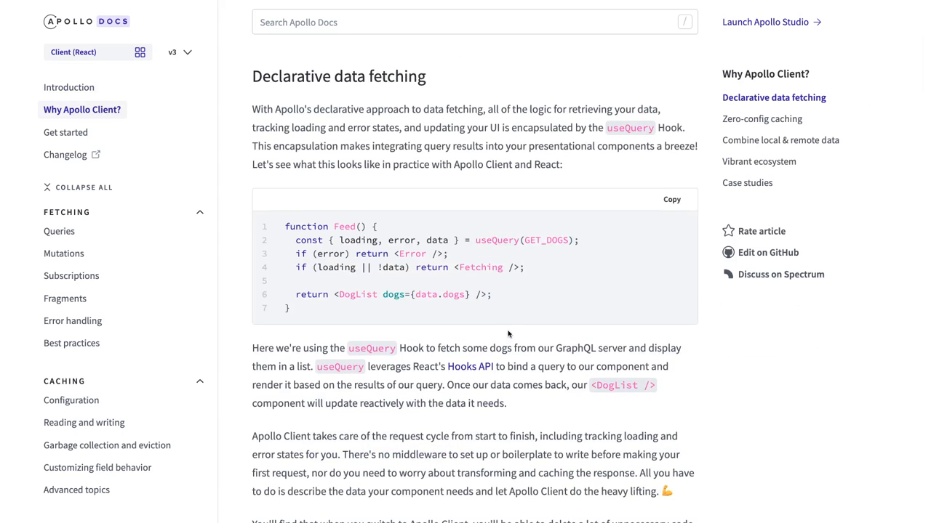
pyautogui.moveTo(493, 238)
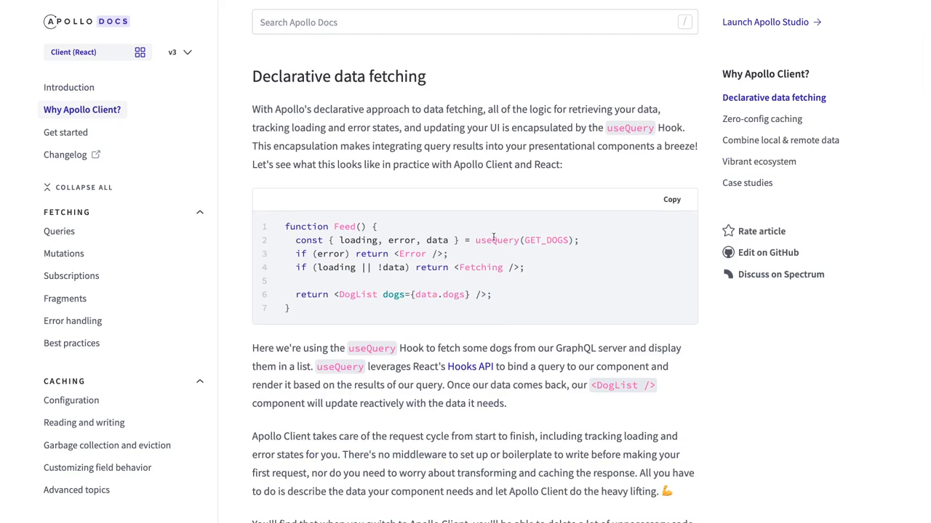
pyautogui.doubleClick(496, 240)
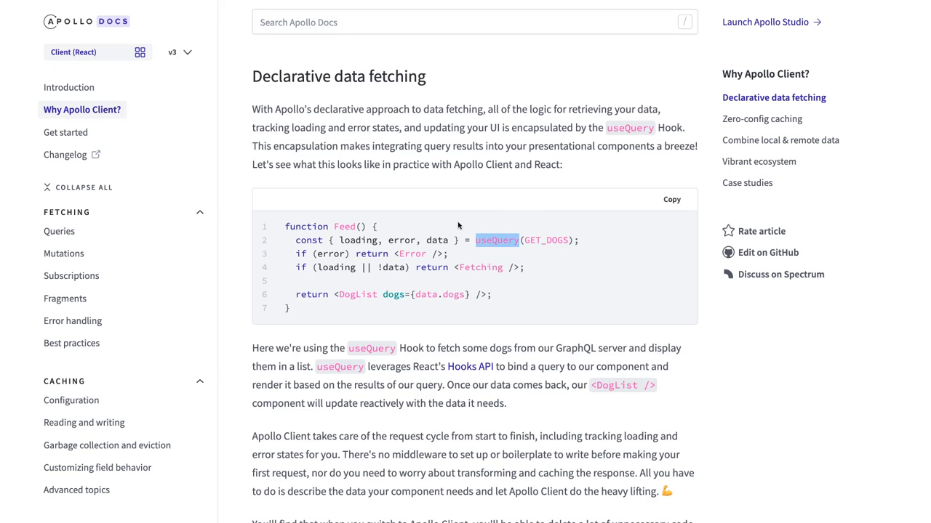
# Highlight the useQuery line and read through caching and local-remote data, then return to Declarative data fetching.
pyautogui.doubleClick(414, 240)
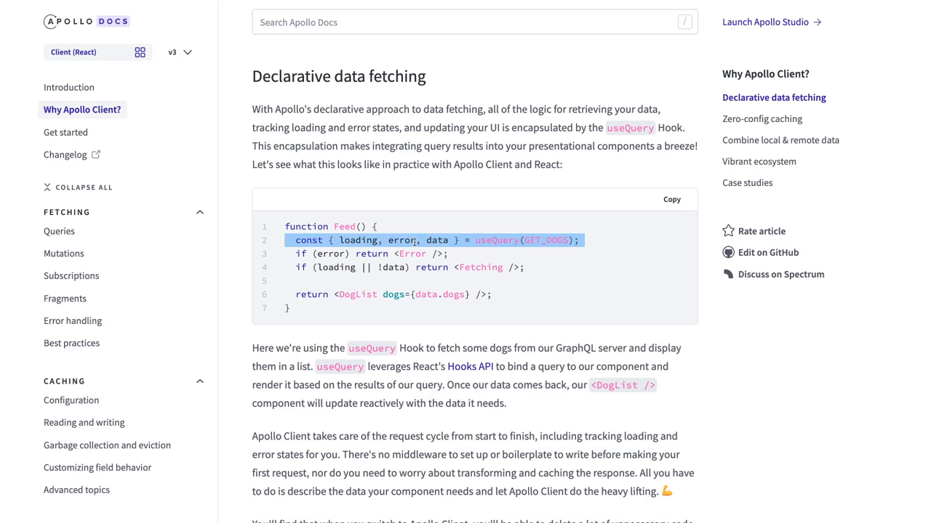
pyautogui.moveTo(486, 245)
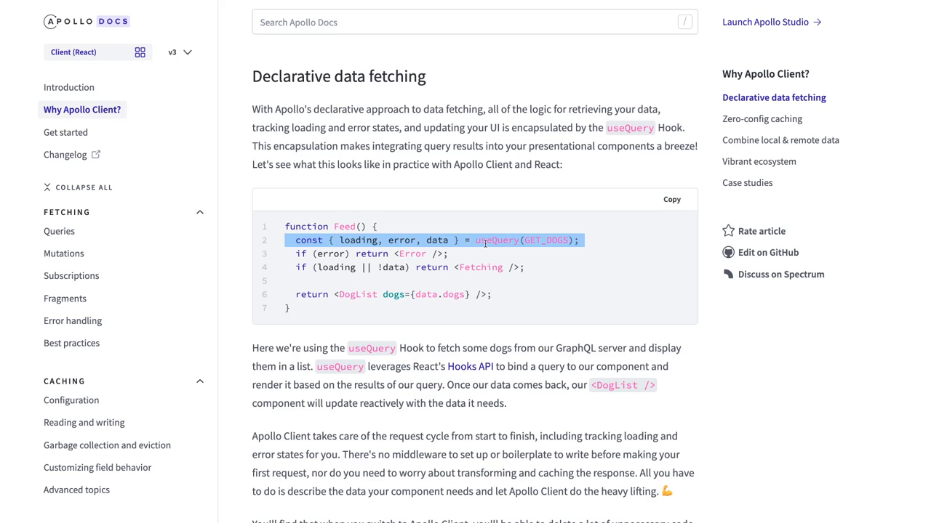
pyautogui.scroll(-3)
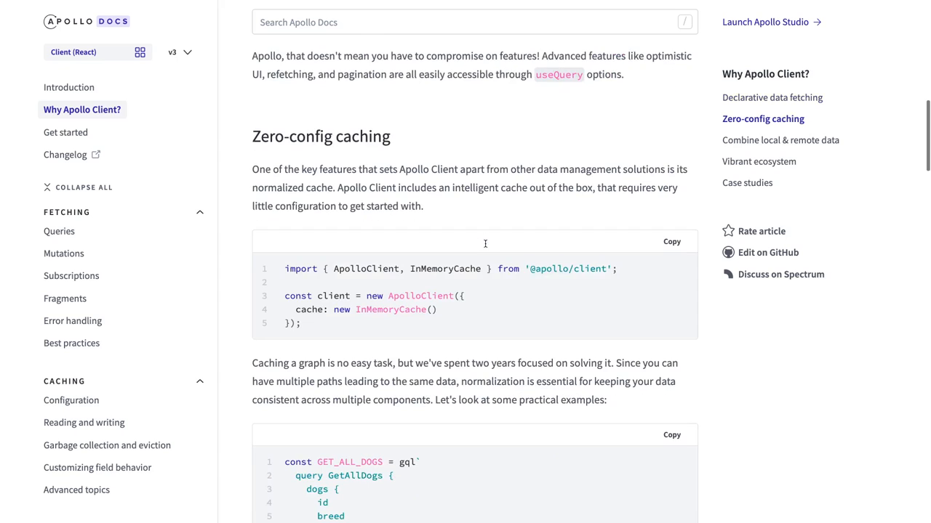
pyautogui.scroll(-3)
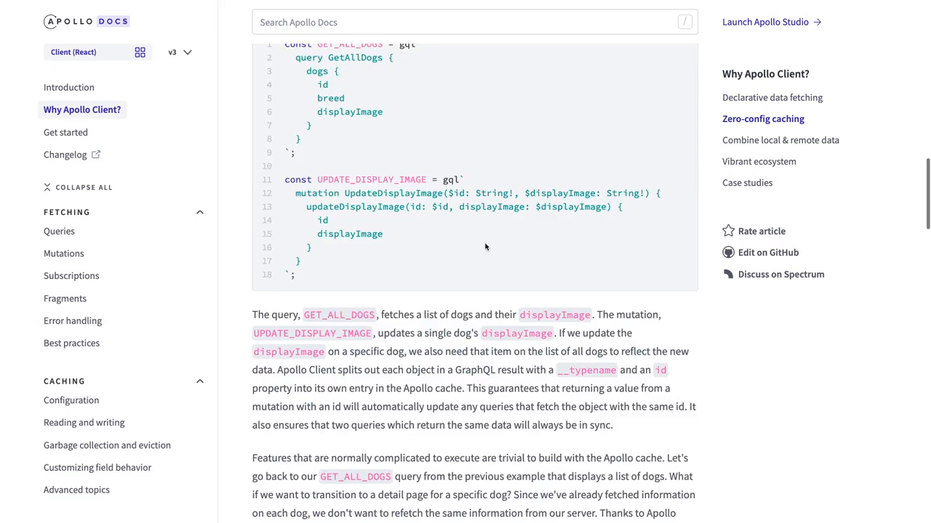
pyautogui.scroll(-3)
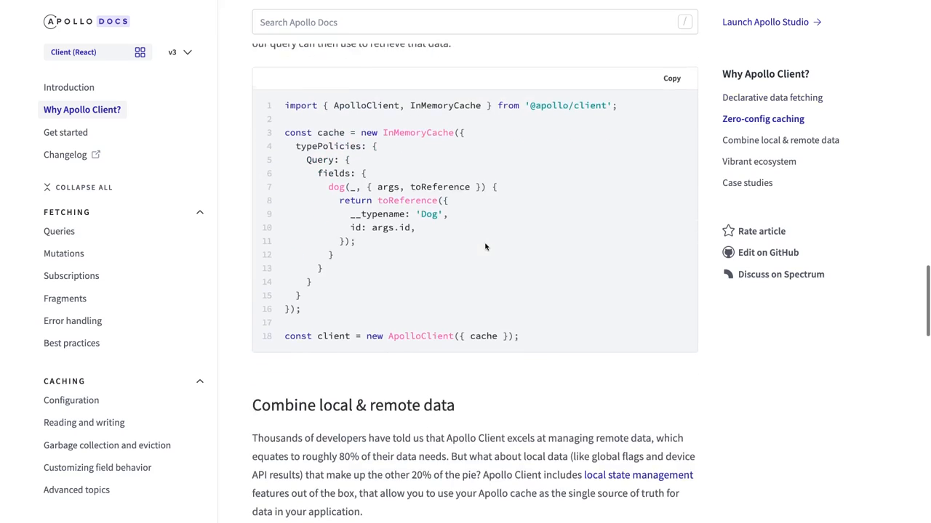
pyautogui.scroll(-3)
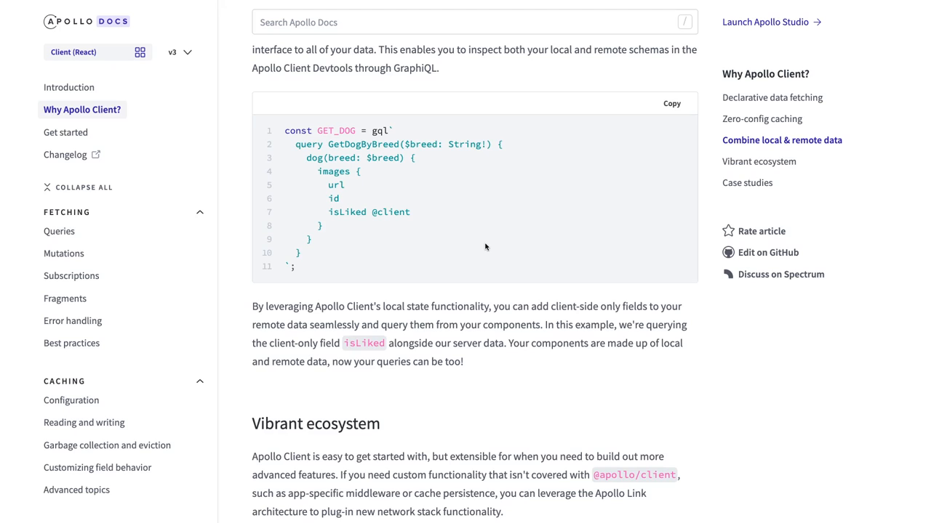
pyautogui.scroll(-3)
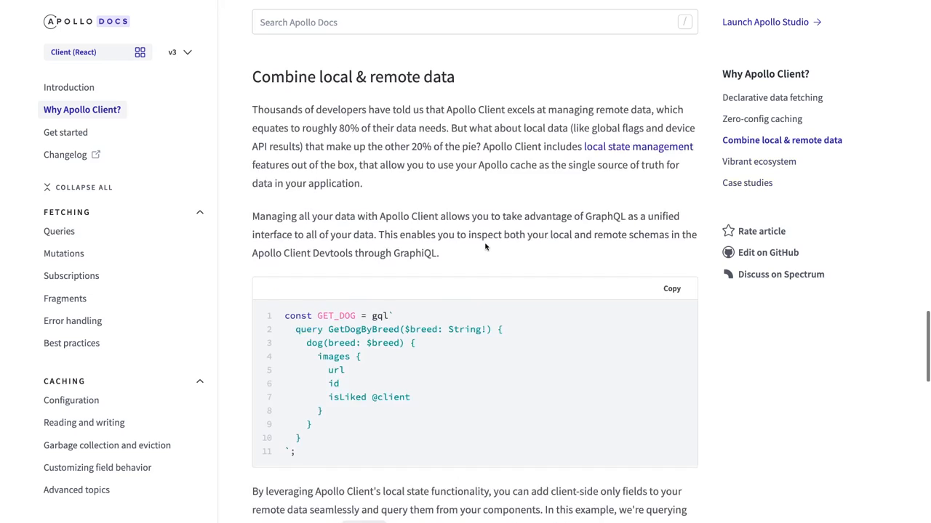
pyautogui.click(772, 97)
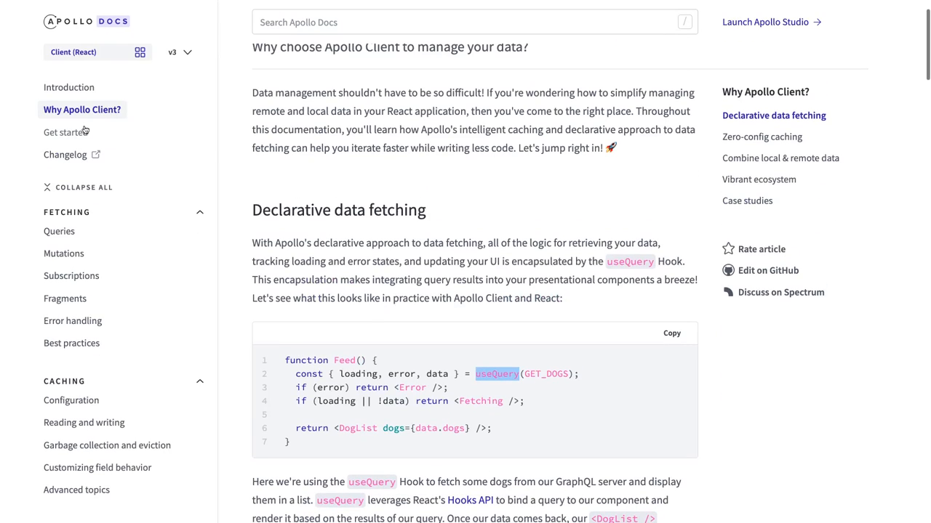
# Open Get started and highlight ApolloClient and client in the Create a client example.
pyautogui.click(64, 132)
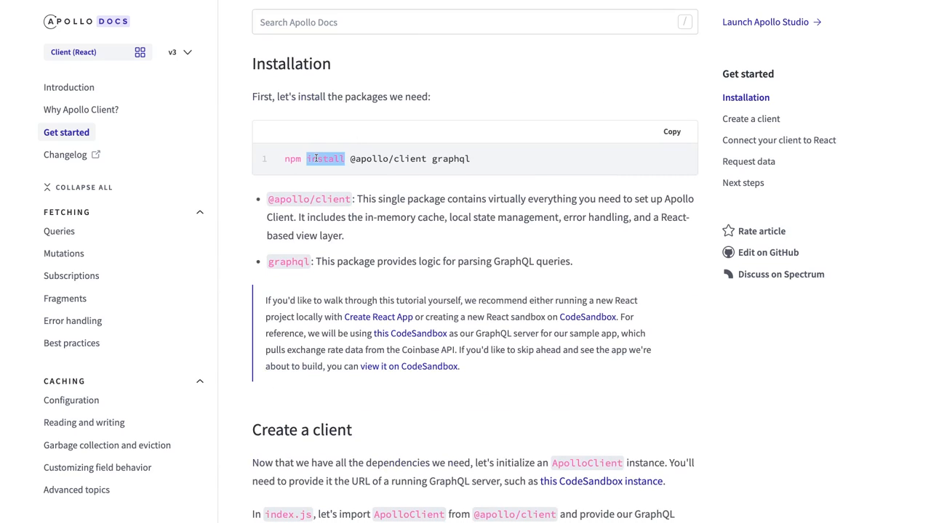
pyautogui.scroll(-3)
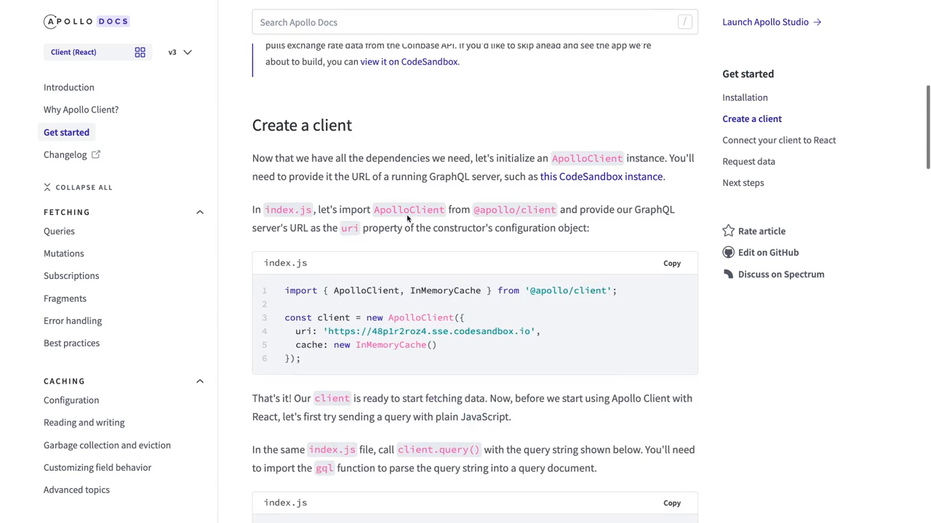
pyautogui.scroll(-3)
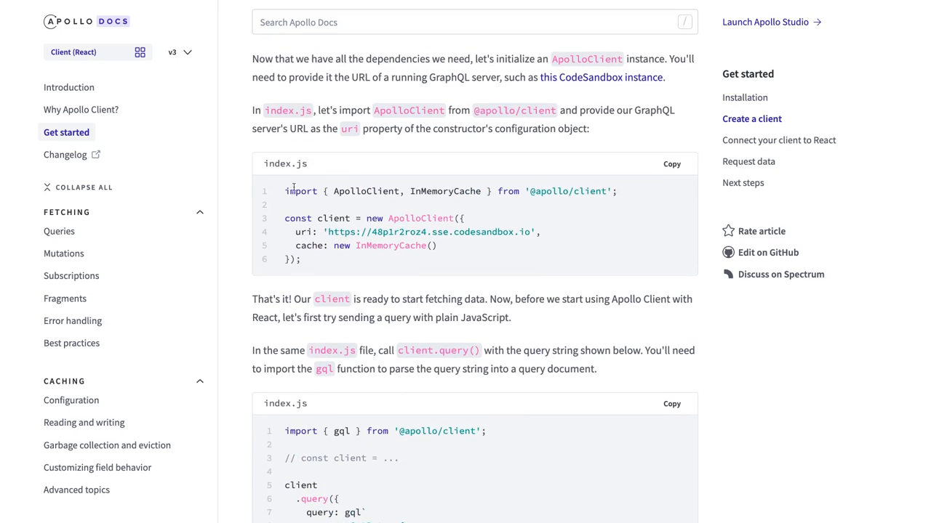
pyautogui.doubleClick(365, 192)
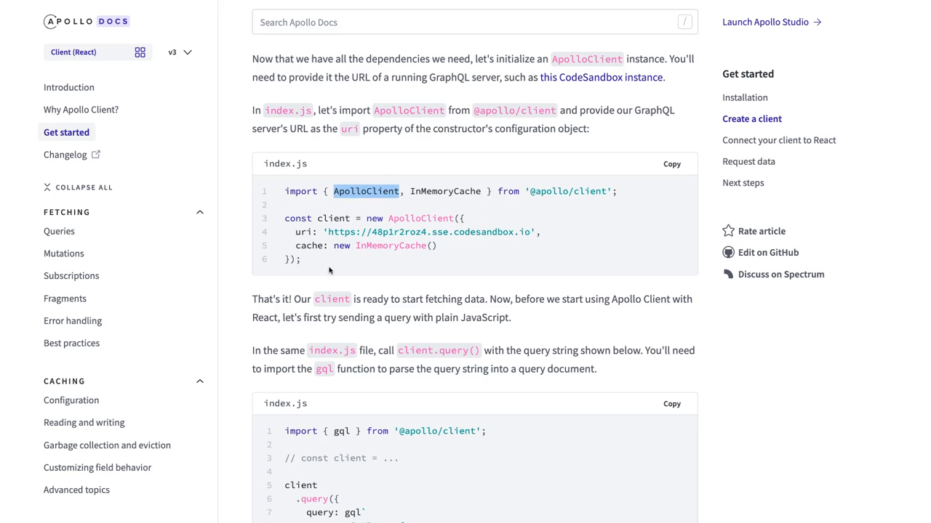
pyautogui.moveTo(285, 191); pyautogui.dragTo(300, 260)
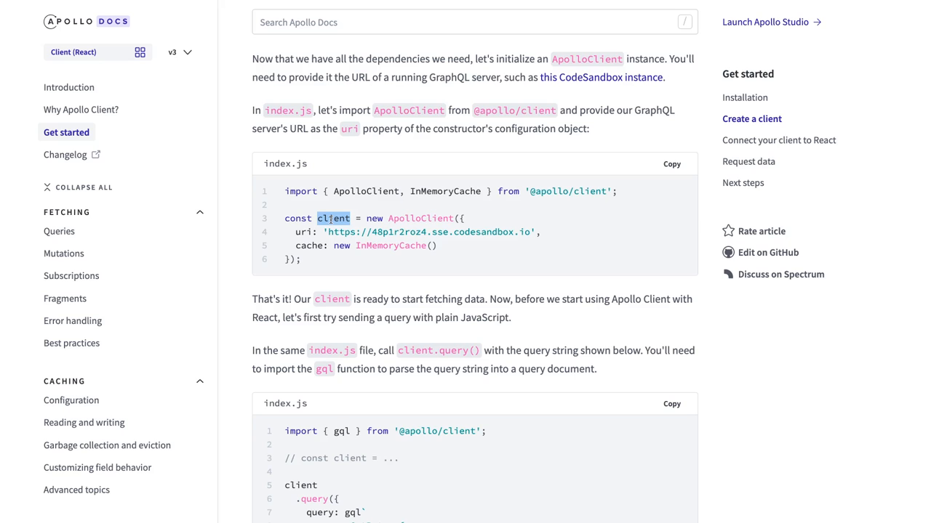
# Scroll past the ApolloProvider example in Connect your client to React down to Request data.
pyautogui.scroll(-3)
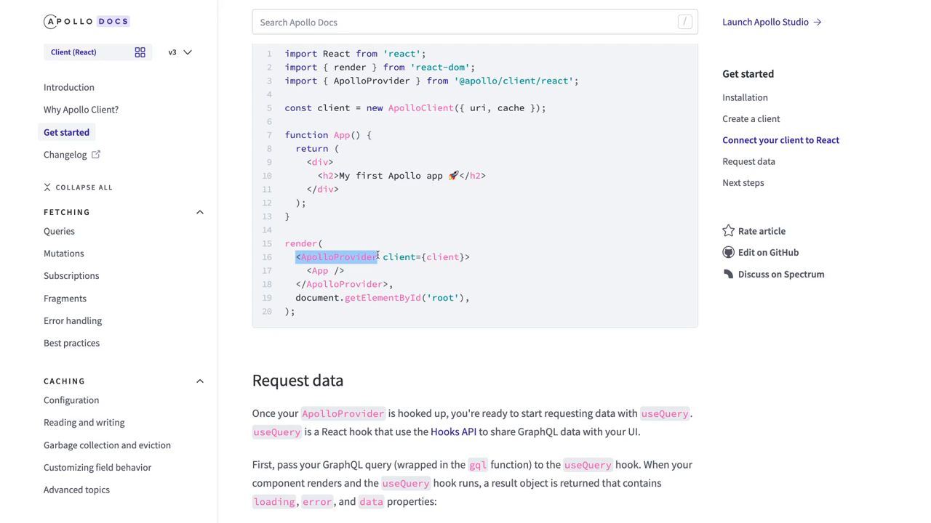
pyautogui.moveTo(298, 269)
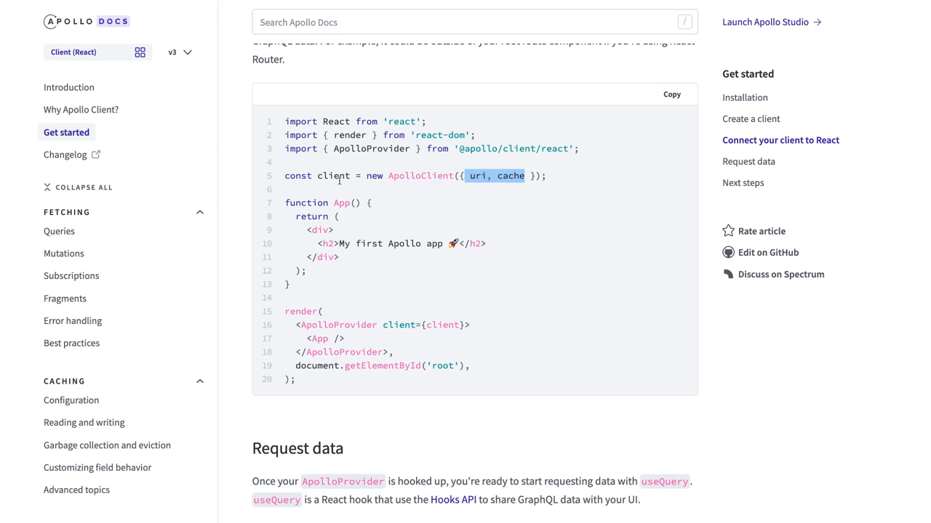
pyautogui.scroll(-3)
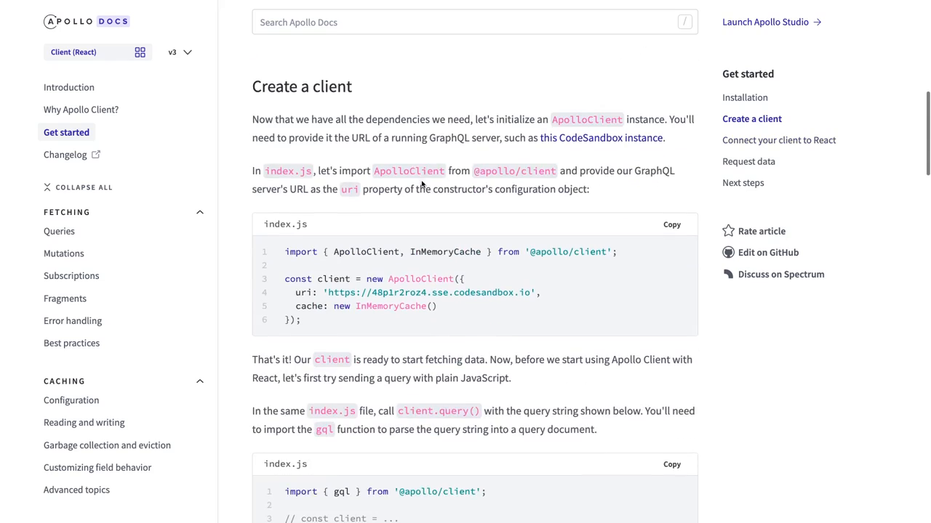
pyautogui.scroll(-3)
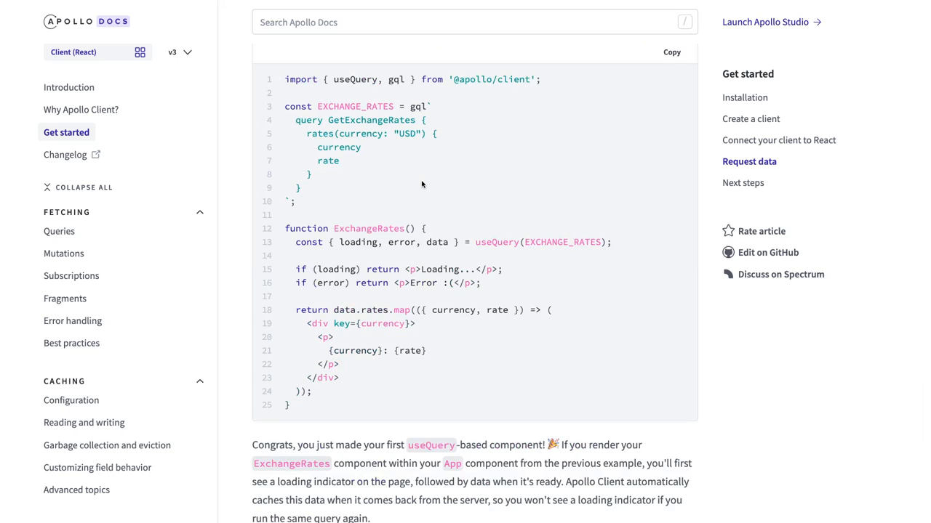
pyautogui.scroll(-3)
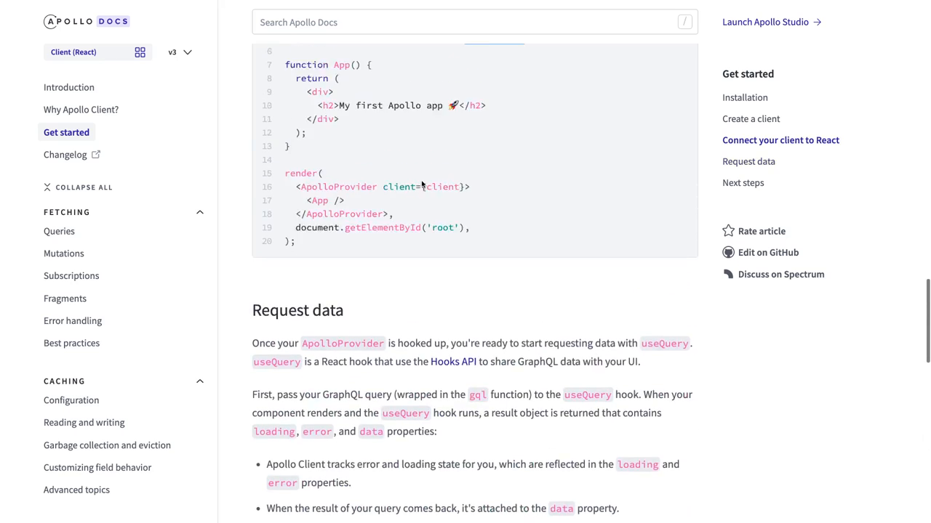
pyautogui.scroll(3)
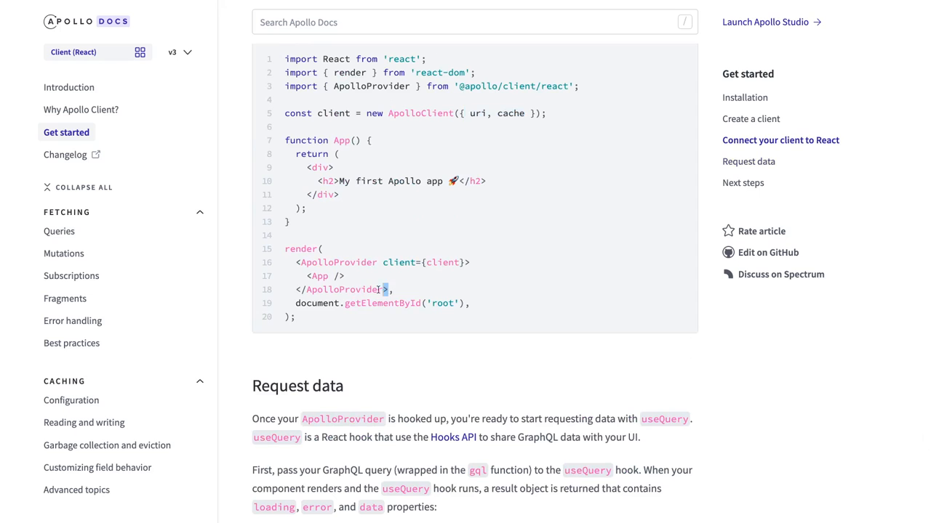
pyautogui.scroll(-3)
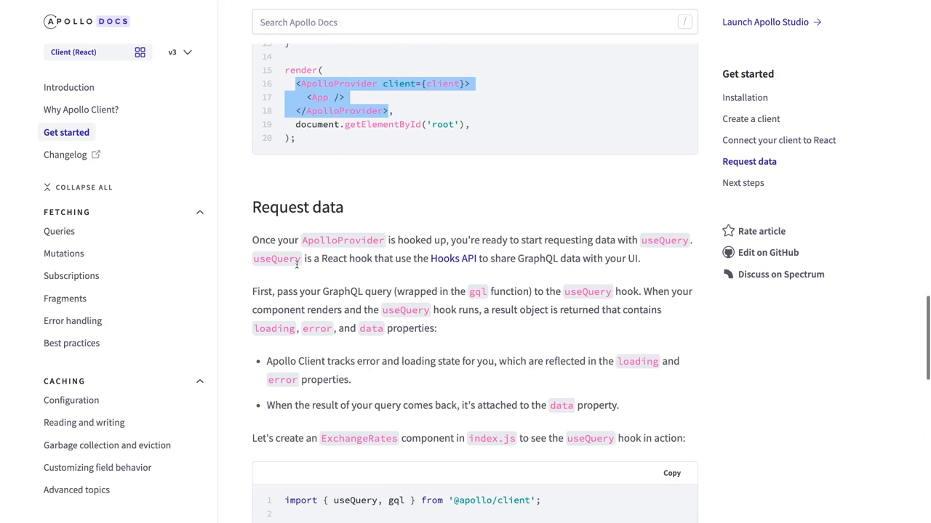
pyautogui.scroll(-3)
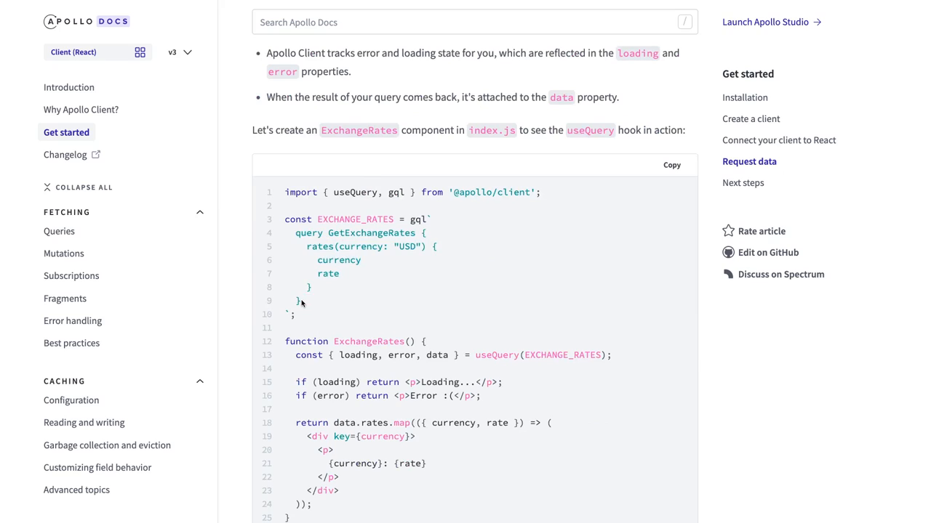
pyautogui.moveTo(306, 241)
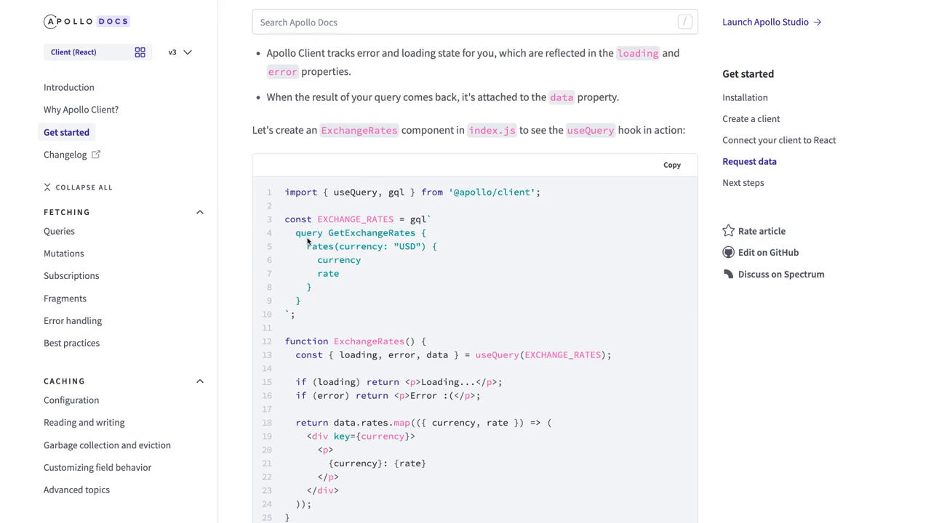
# Highlight the rates field, destructured loading/error/data and component body of the ExchangeRates example.
pyautogui.moveTo(318, 246); pyautogui.dragTo(328, 274)
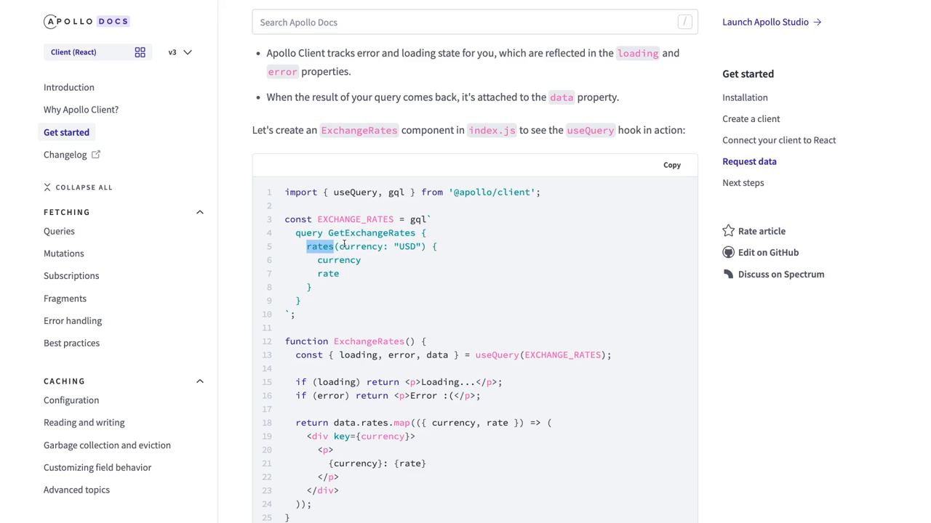
pyautogui.scroll(-3)
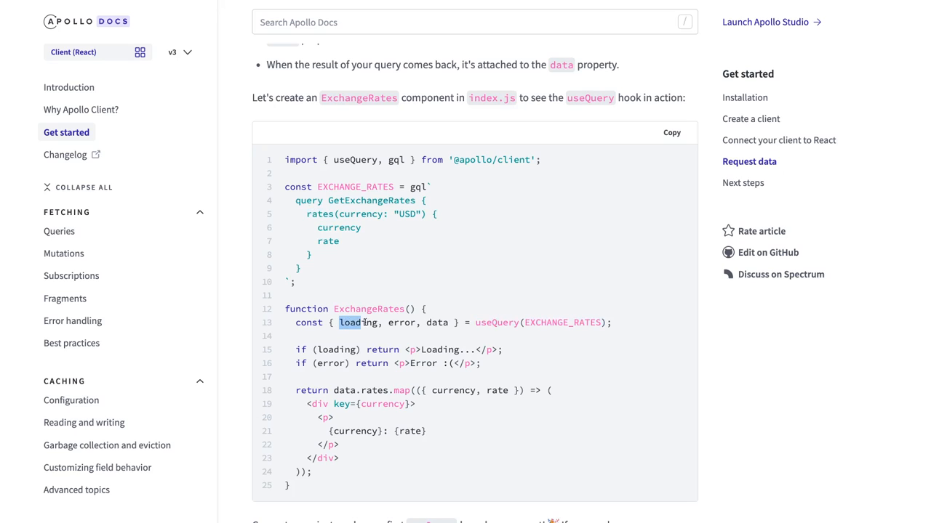
pyautogui.moveTo(339, 323); pyautogui.dragTo(447, 322)
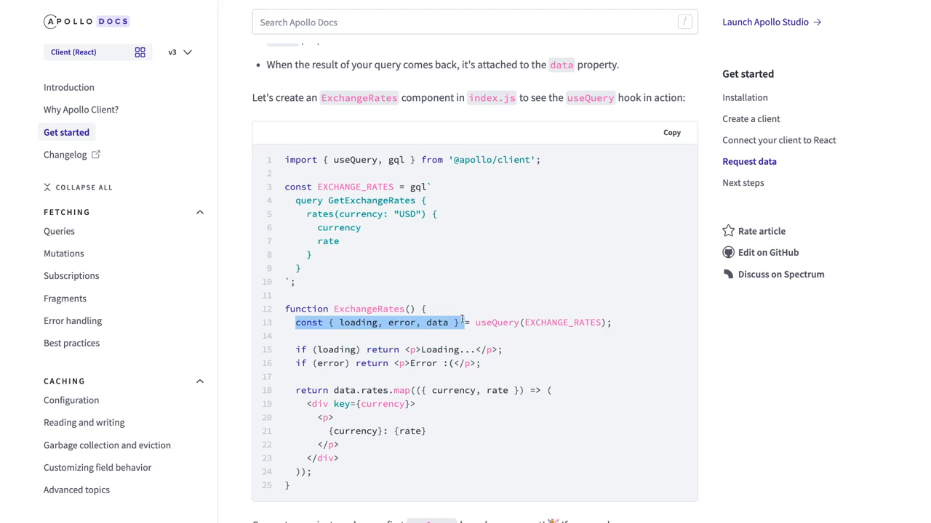
pyautogui.moveTo(461, 322); pyautogui.dragTo(612, 322)
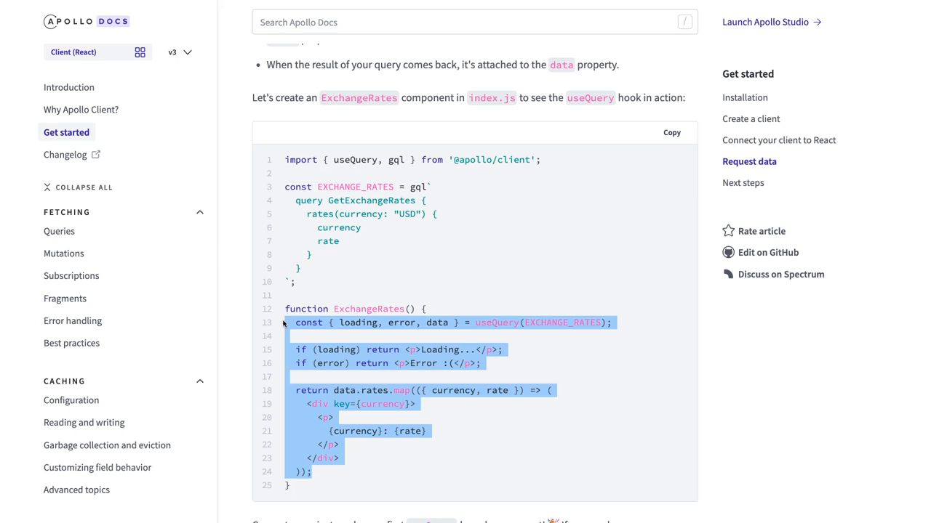
pyautogui.moveTo(295, 270)
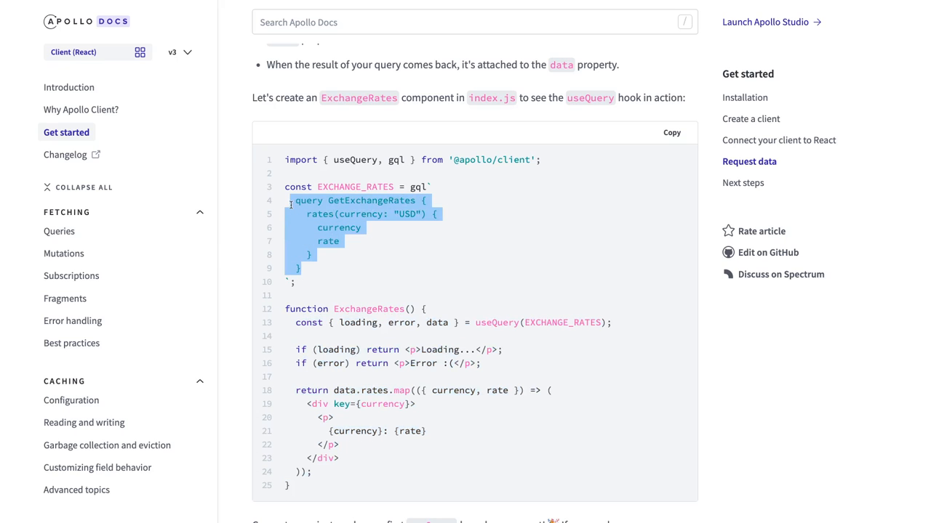
pyautogui.scroll(-3)
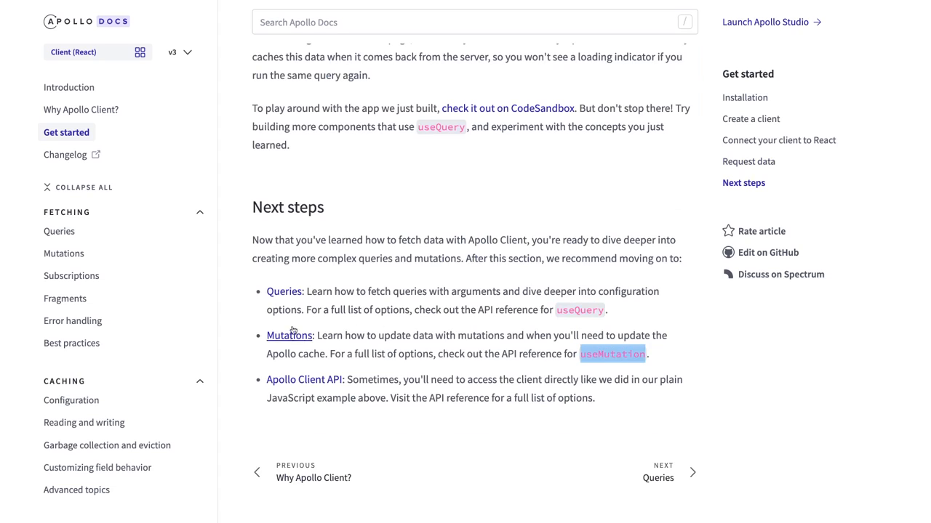
pyautogui.moveTo(284, 291)
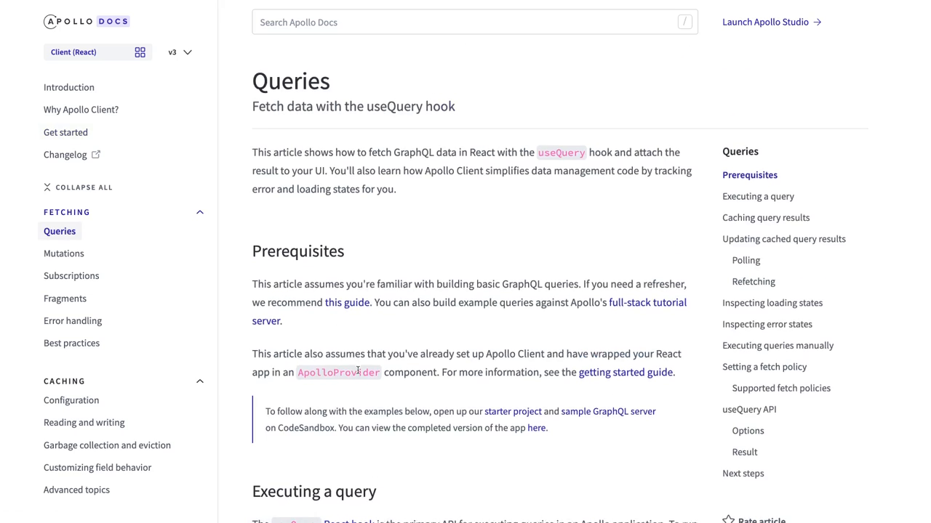
# Scroll down to the Next steps list at the end of the Get started guide.
pyautogui.scroll(-3)
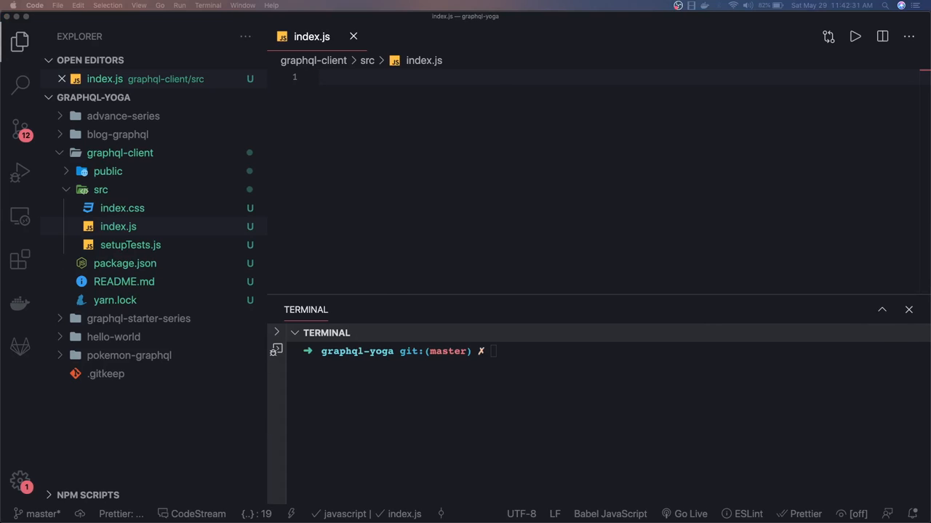
# Review the Apollo and GraphQL dependencies in package.json, then open the empty src/index.js.
pyautogui.click(125, 263)
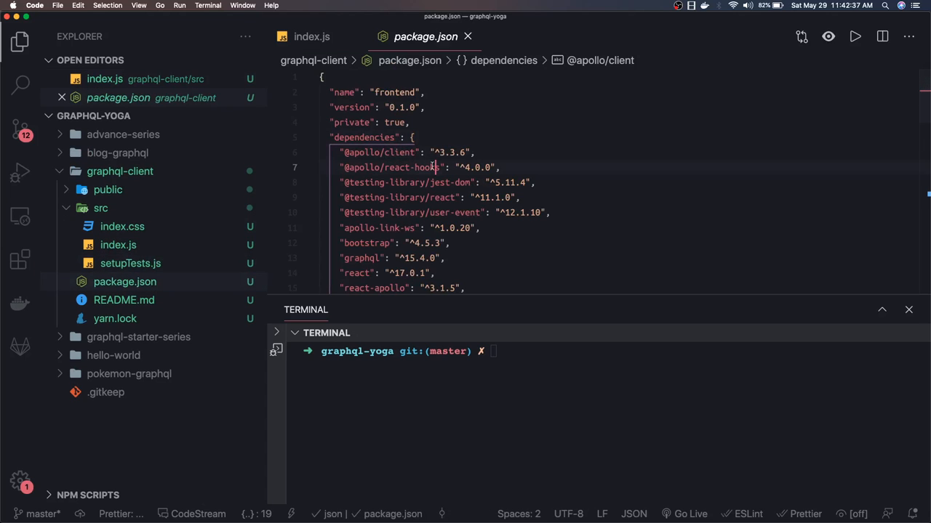
pyautogui.click(433, 167)
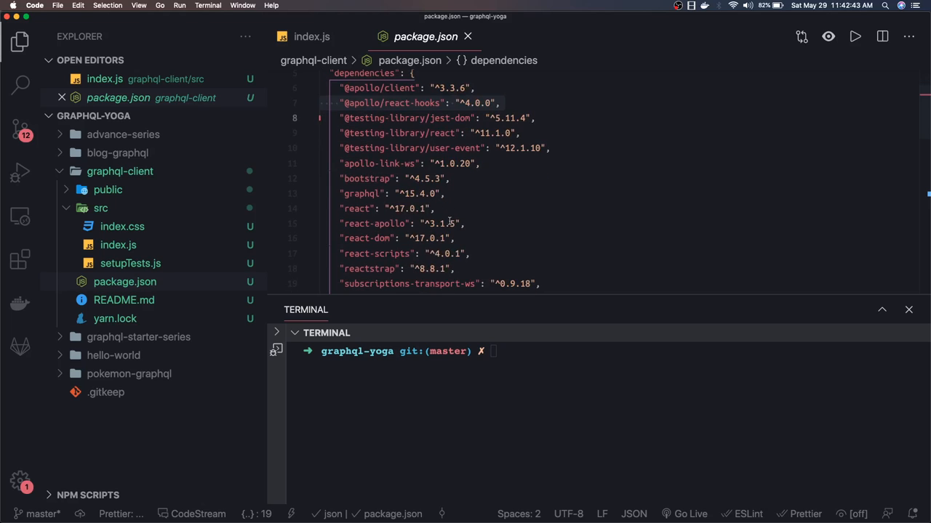
pyautogui.scroll(-3)
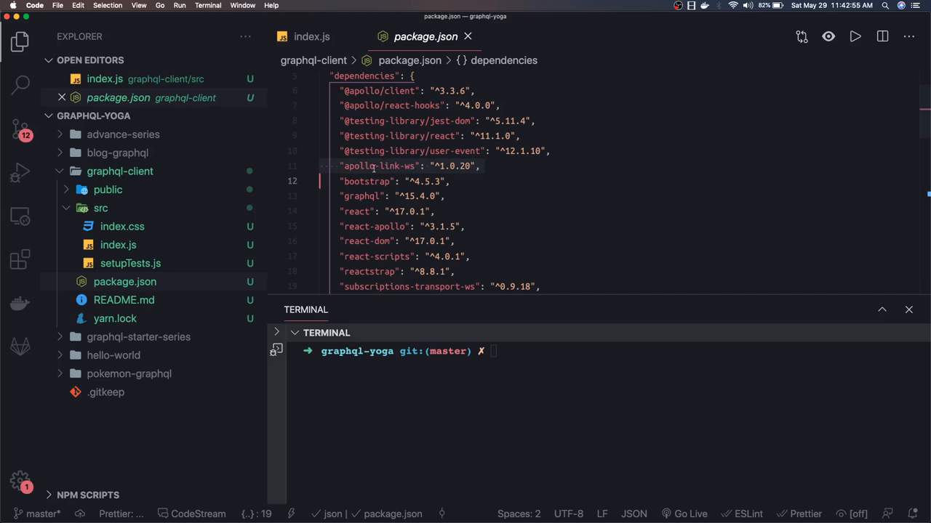
pyautogui.scroll(-3)
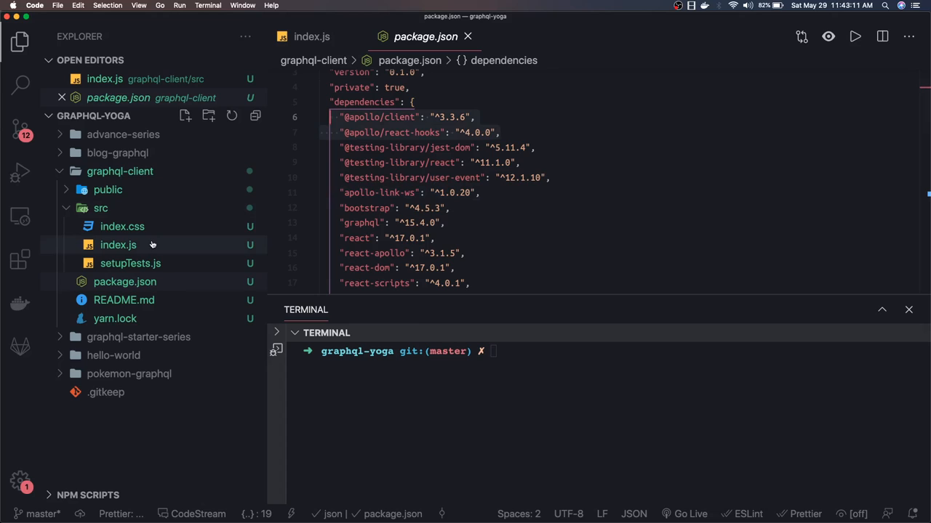
pyautogui.click(117, 245)
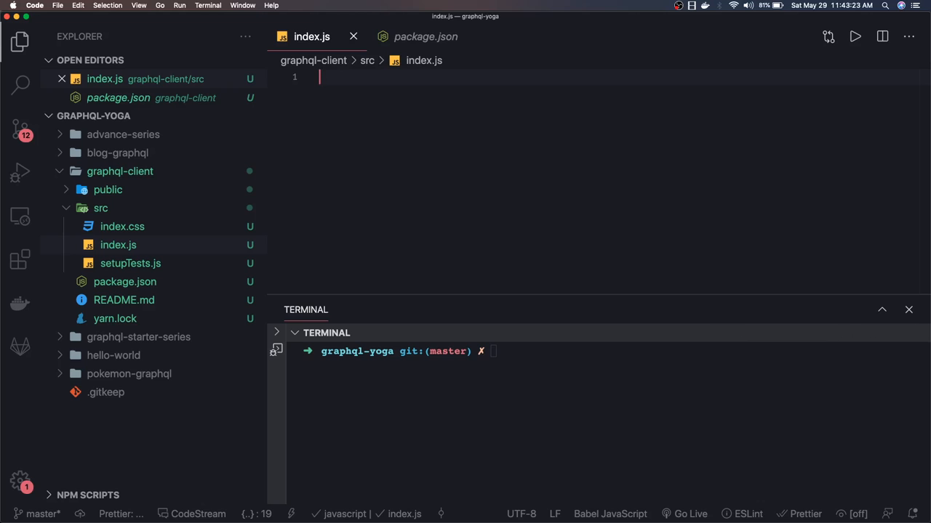
# Write import React from 'react' on the first line of index.js.
pyautogui.write('imp')
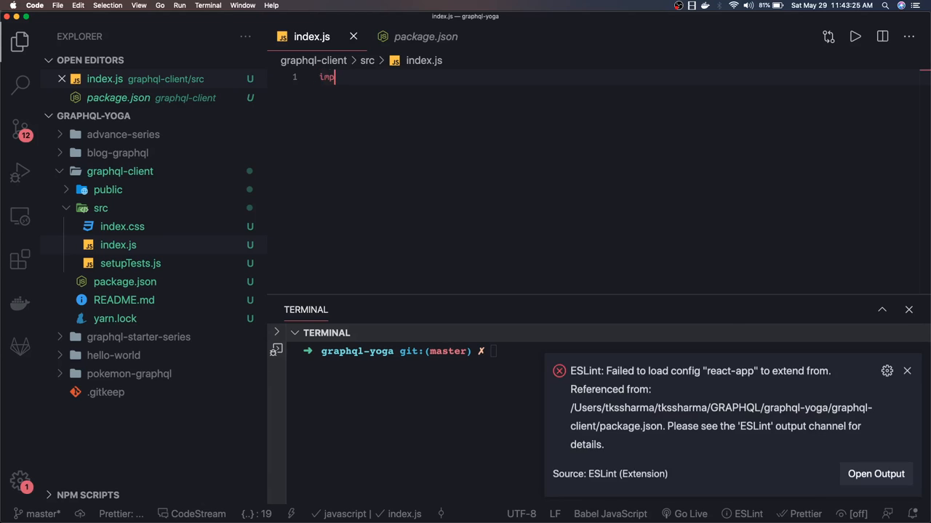
pyautogui.write('ort')
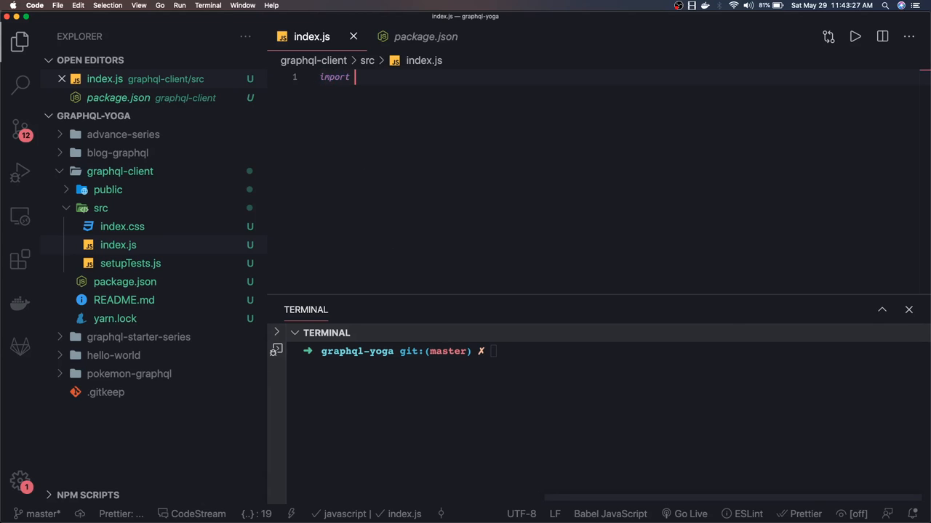
pyautogui.write('React from')
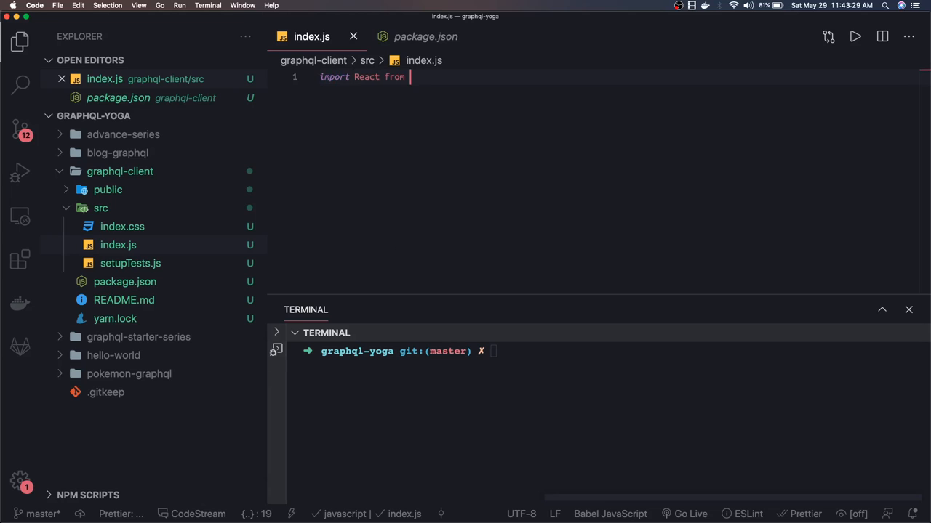
pyautogui.write("'react';")
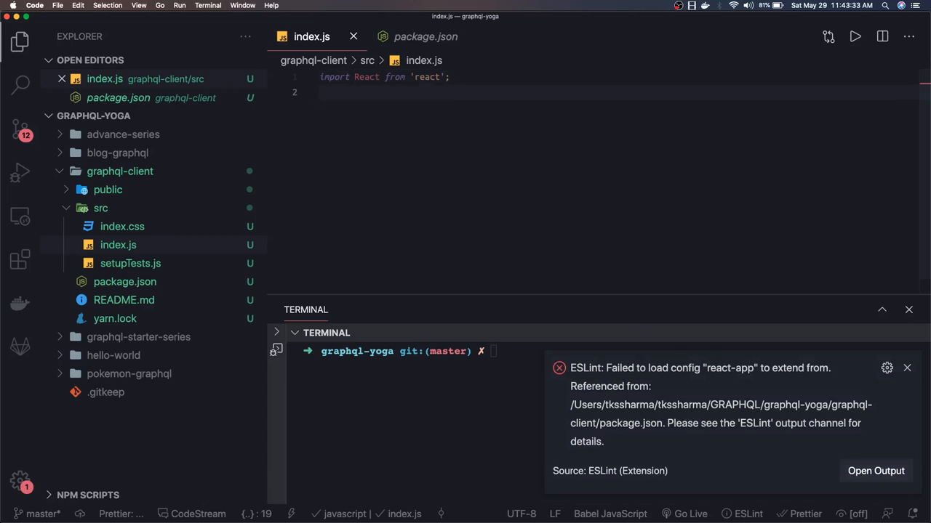
# Dismiss the ESLint config error and begin the import ReactDOM line.
pyautogui.click(907, 368)
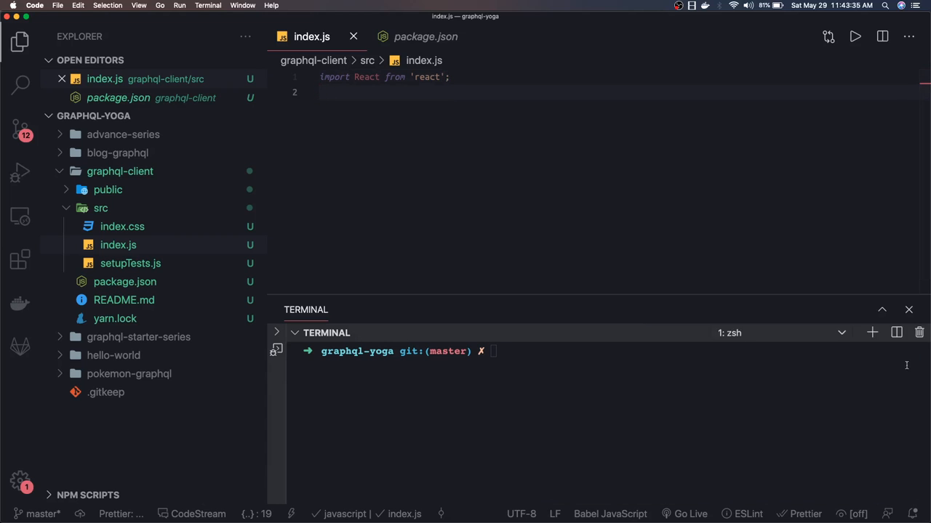
pyautogui.write('i')
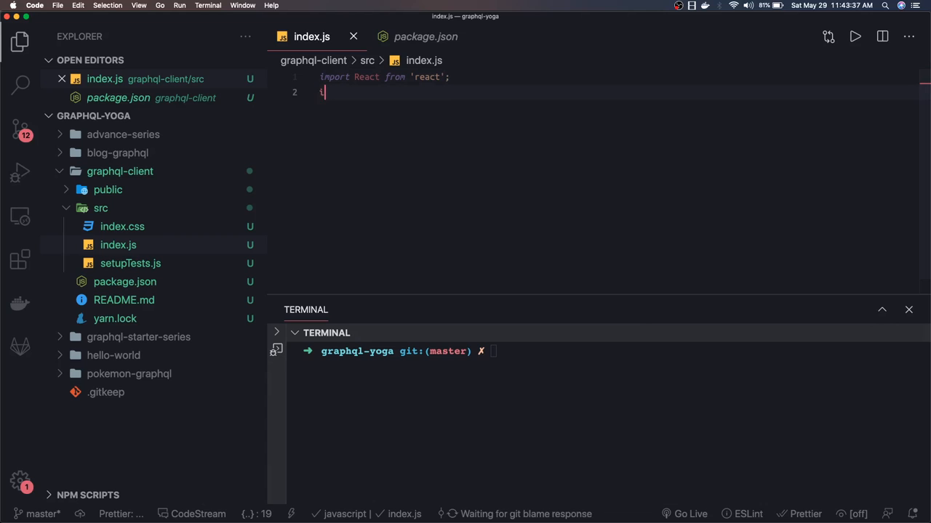
pyautogui.write('import ReactDOM f')
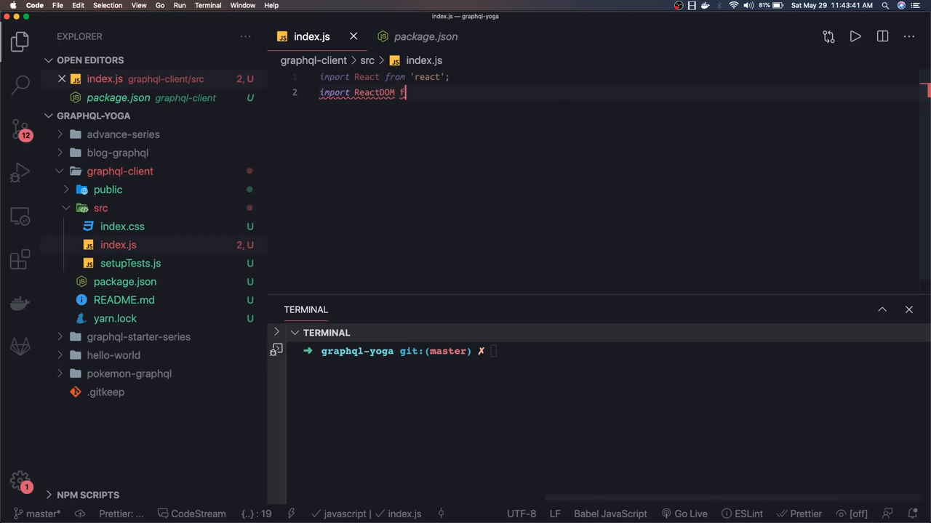
pyautogui.write('rom')
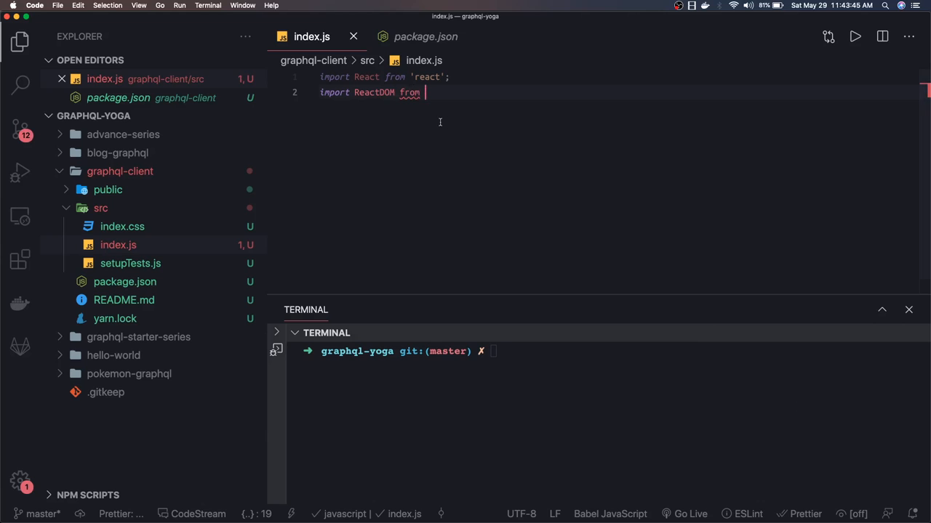
pyautogui.write("'")
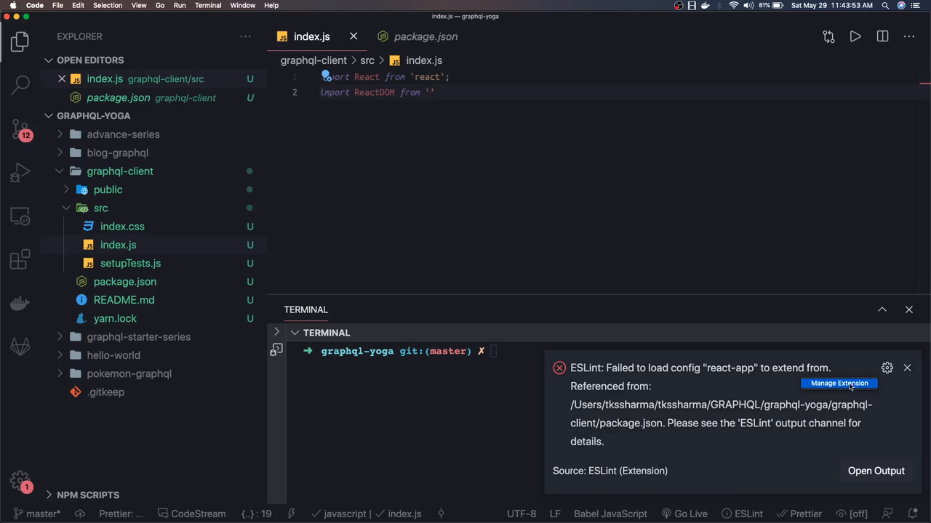
# Disable the ESLint extension along with its dependents and dismiss the error notification.
pyautogui.click(838, 383)
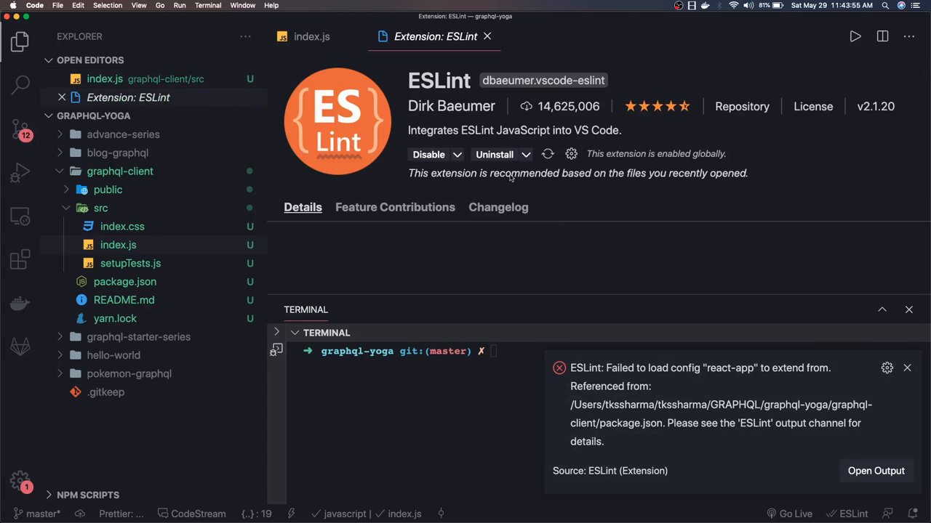
pyautogui.click(428, 154)
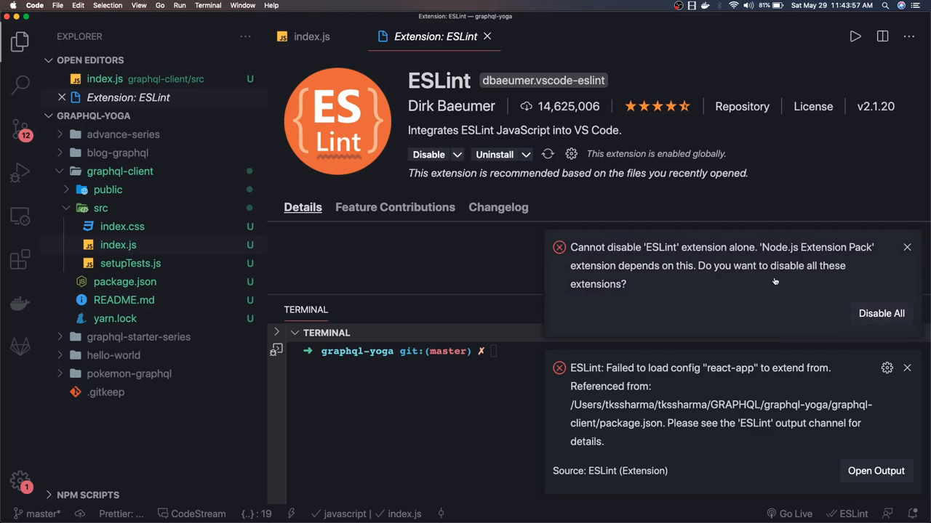
pyautogui.click(880, 313)
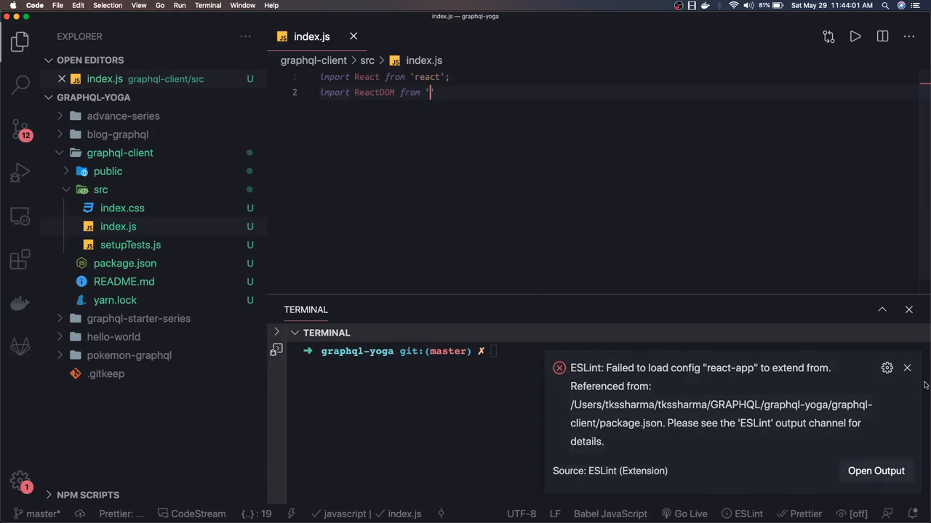
pyautogui.click(907, 368)
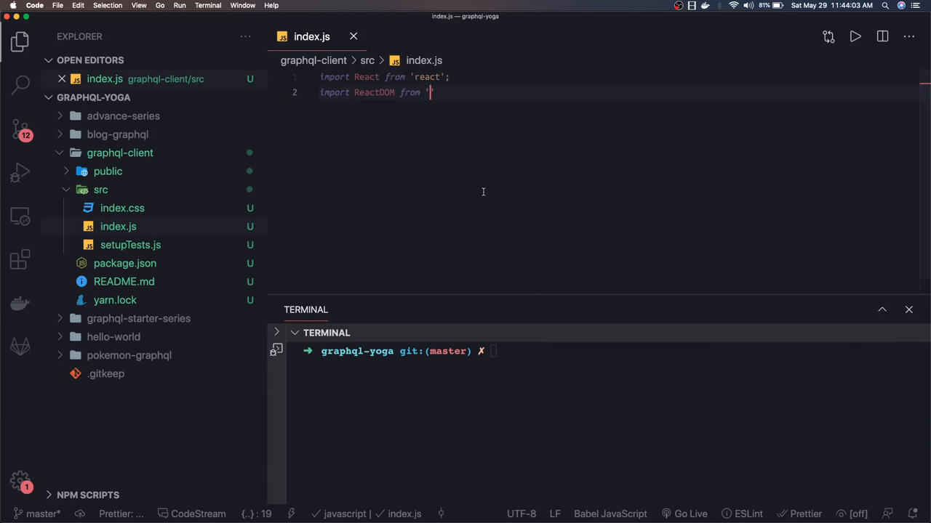
# Finish the import from 'react-dom', attempt uninstalling ESLint, and close its extension page.
pyautogui.write('react')
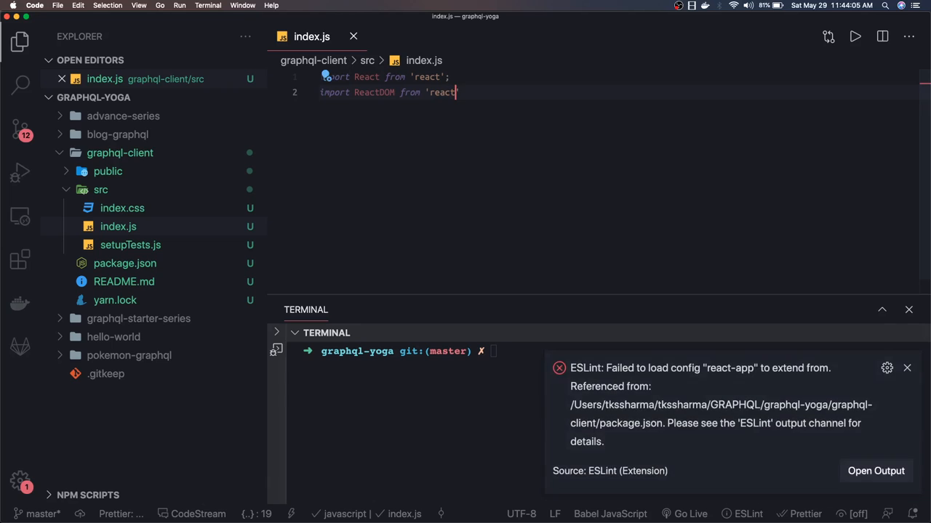
pyautogui.write('-dom')
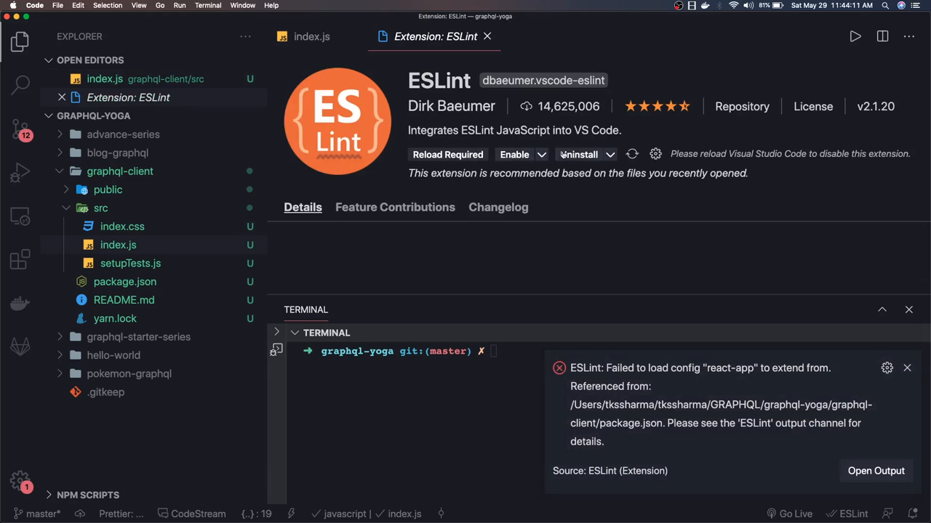
pyautogui.click(579, 153)
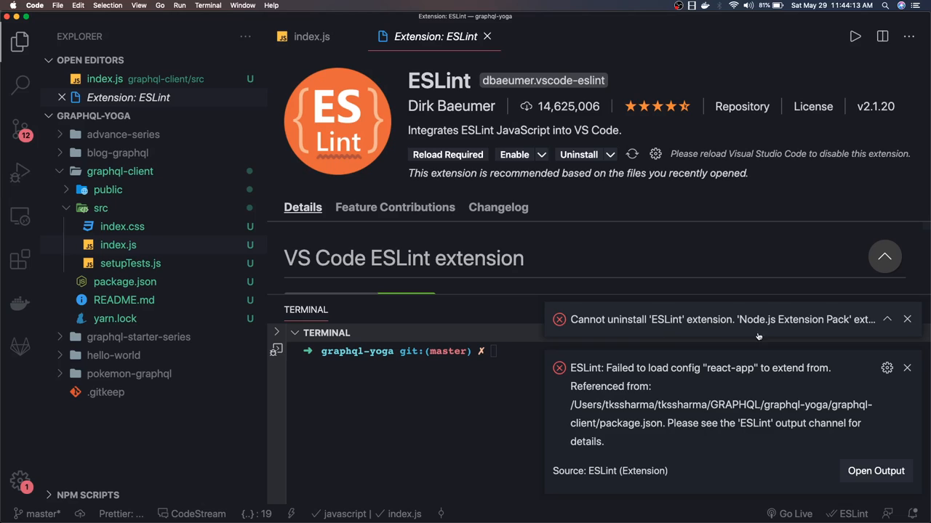
pyautogui.moveTo(831, 325)
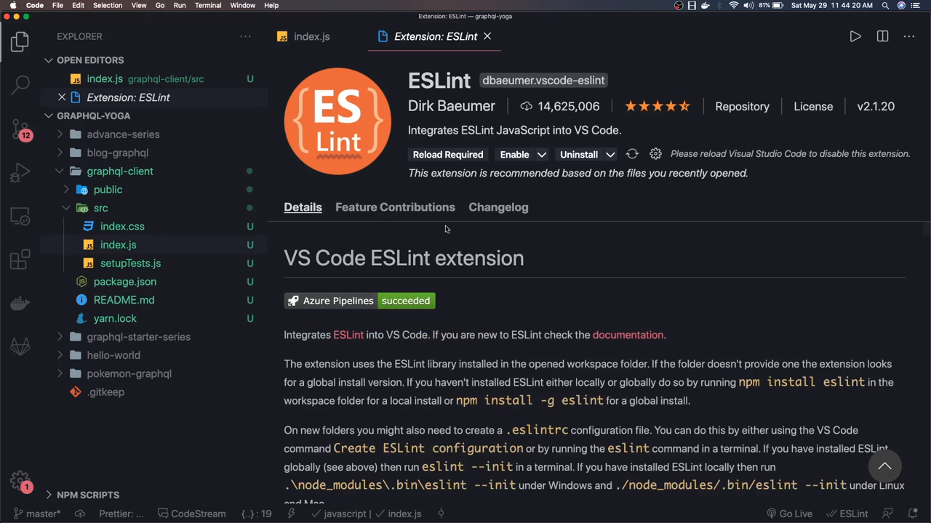
pyautogui.click(486, 36)
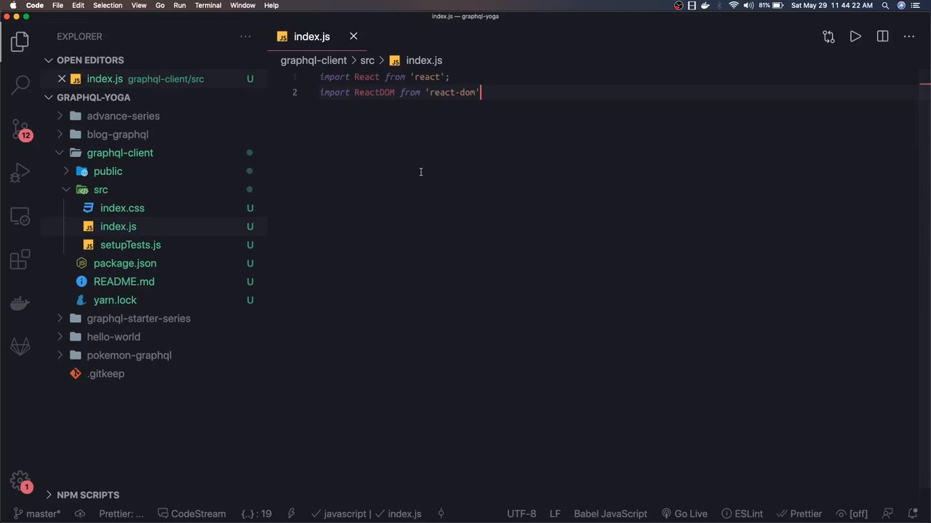